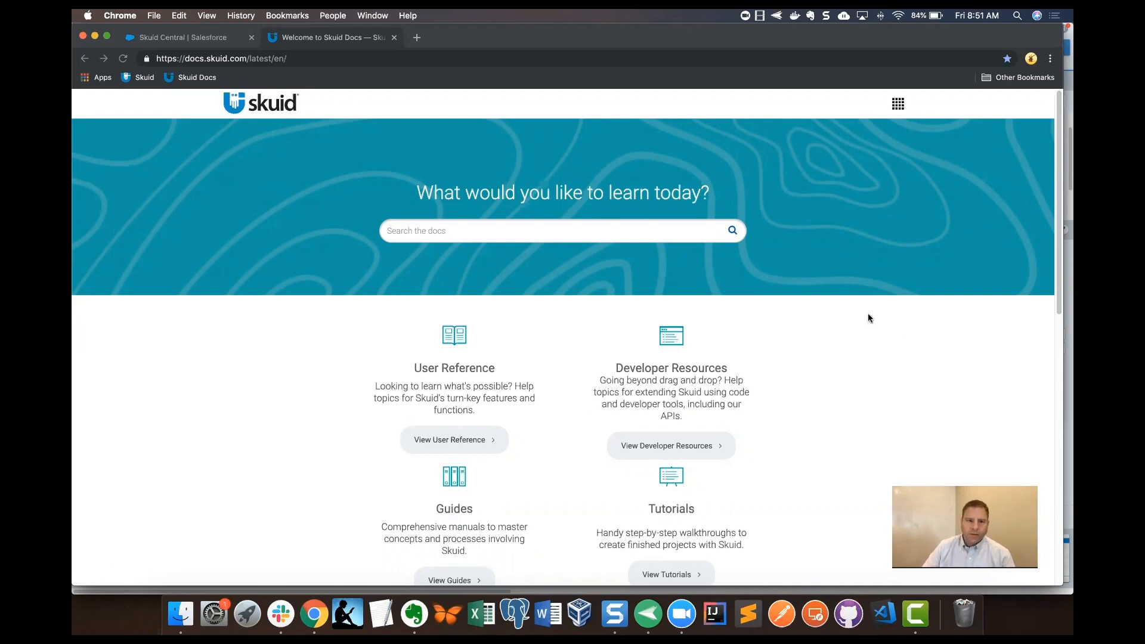
{"action": "mouse_move", "coordinate": [820, 321]}
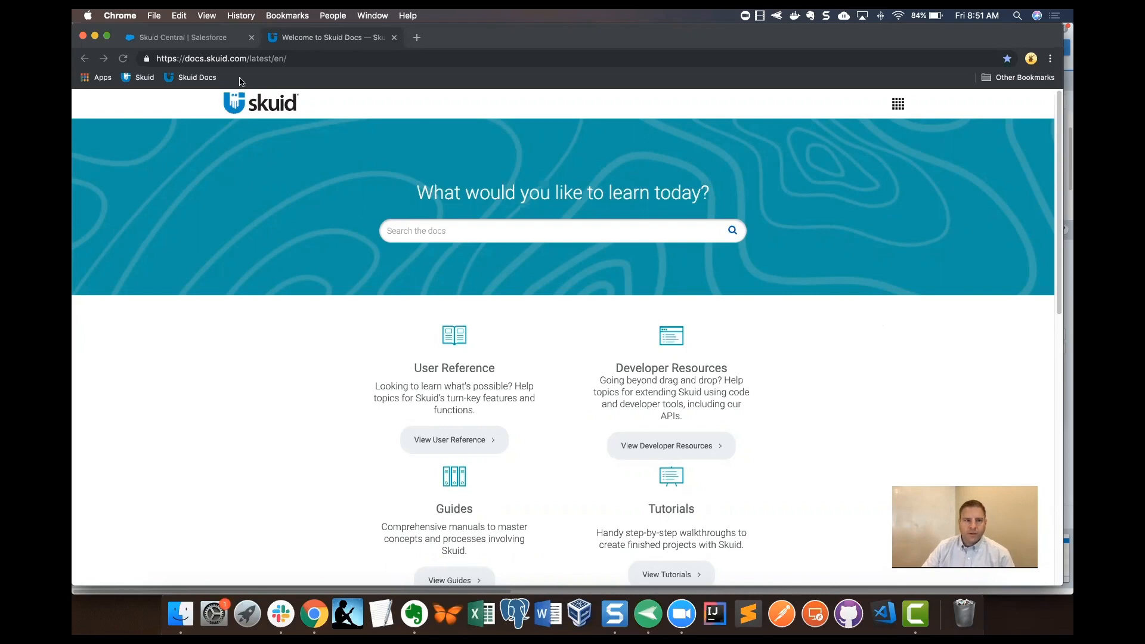
Go to the Skuid Central getting-started page using the Skuid bookmark.
{"action": "left_click", "coordinate": [183, 37]}
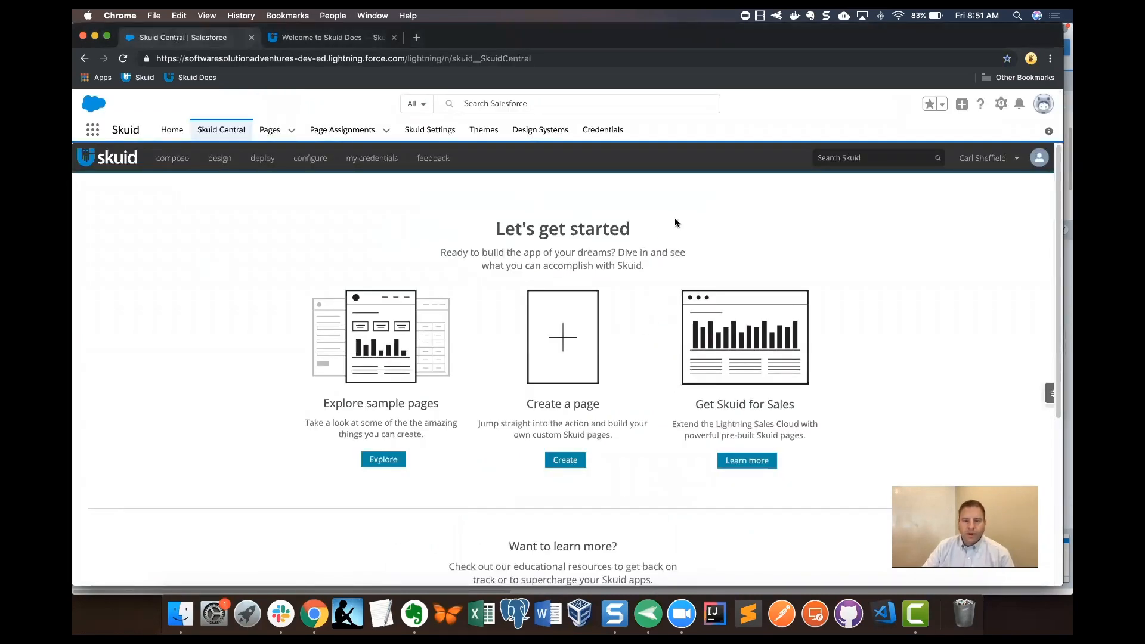
{"action": "mouse_move", "coordinate": [355, 213]}
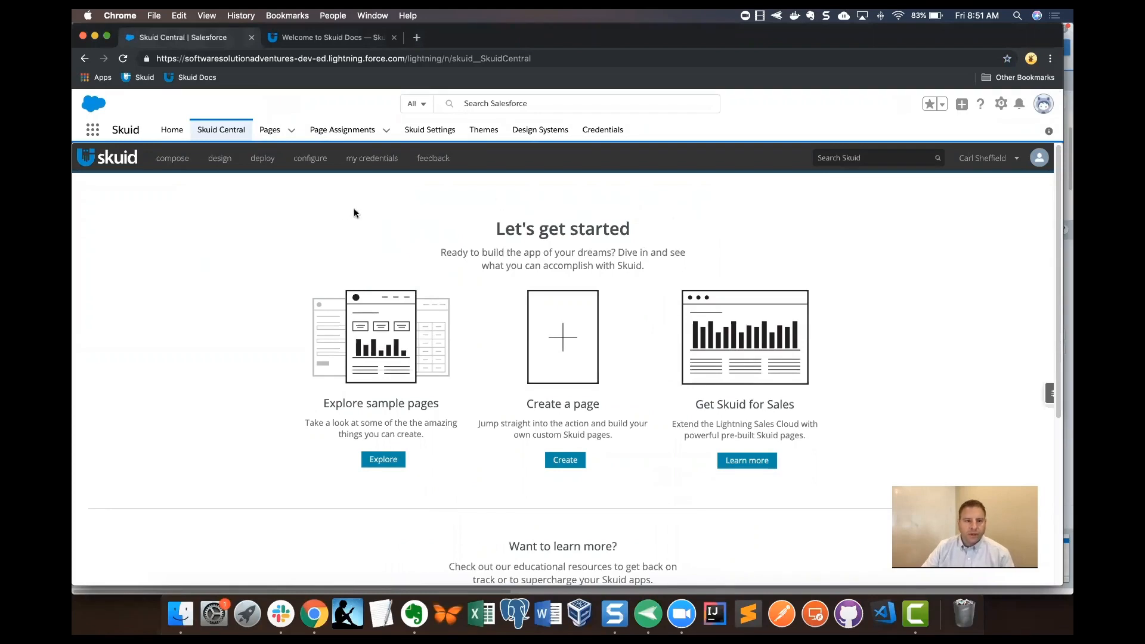
Show the Skuid Pages list with all composed pages from the compose menu.
{"action": "left_click", "coordinate": [172, 157]}
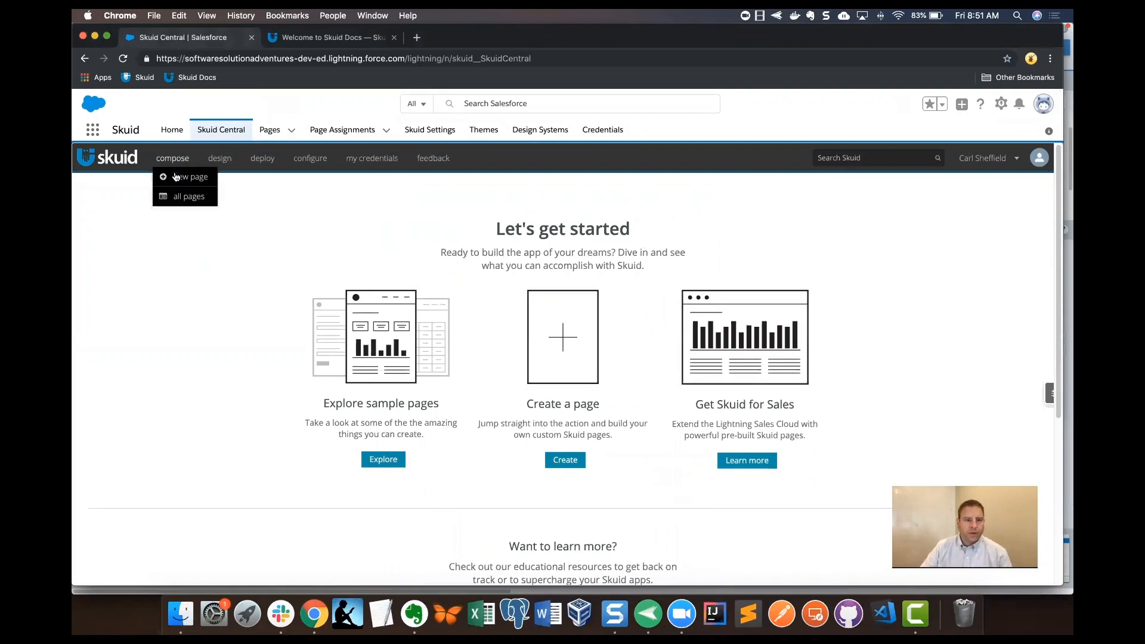
{"action": "left_click", "coordinate": [191, 176]}
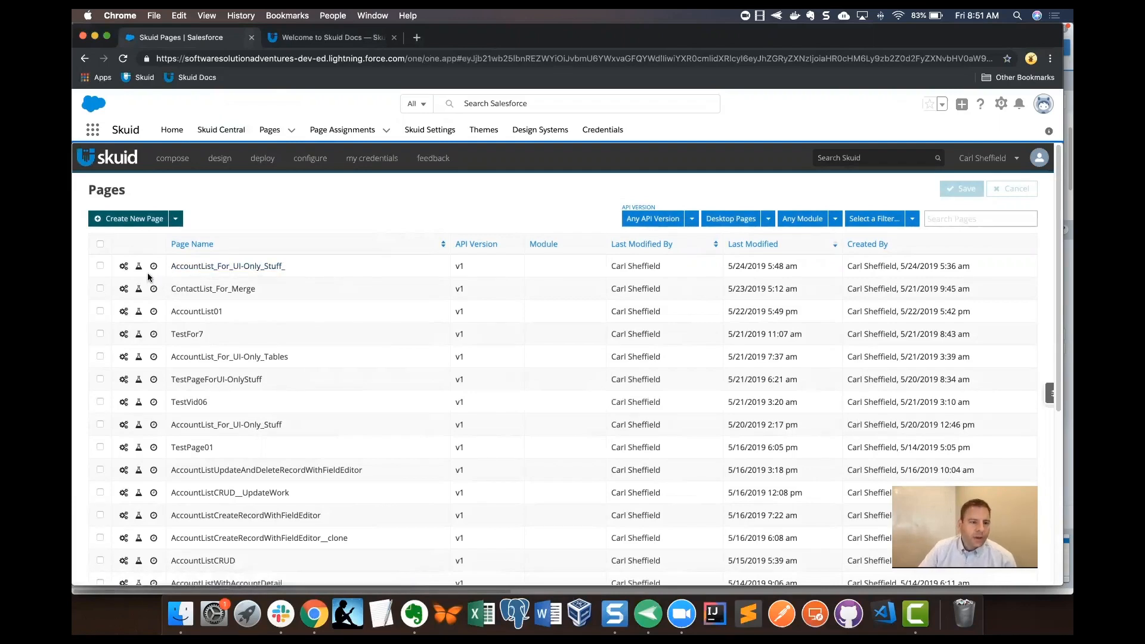
{"action": "mouse_move", "coordinate": [138, 265]}
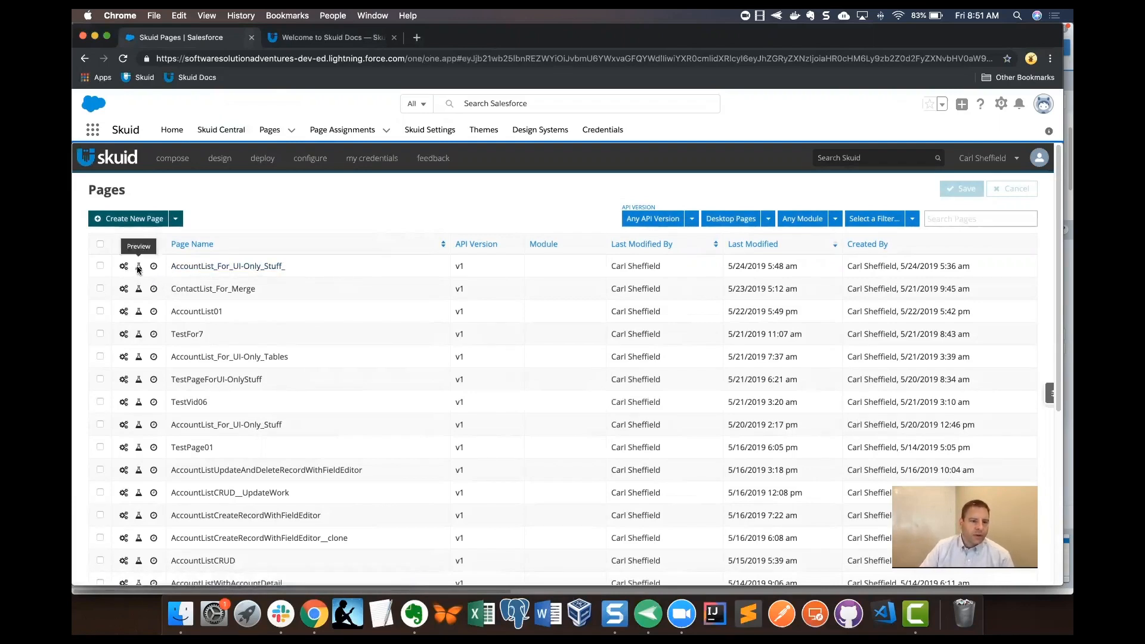
Preview AccountList_For_UI-Only_Stuff_ in a new tab, confirming with Go.
{"action": "left_click", "coordinate": [139, 266]}
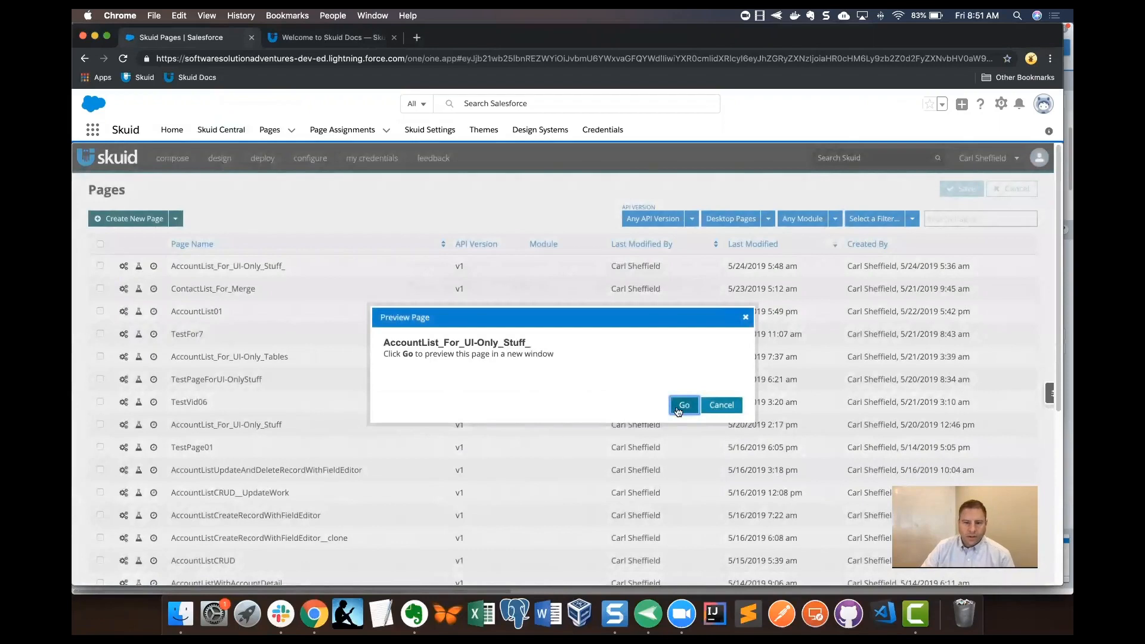
{"action": "left_click", "coordinate": [683, 405]}
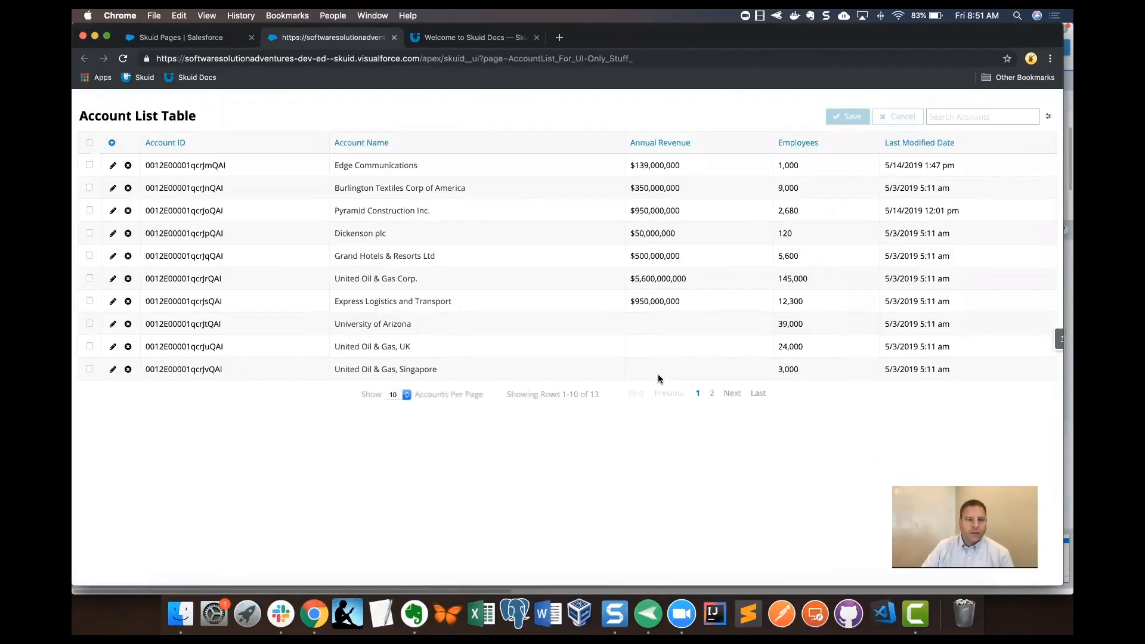
{"action": "mouse_move", "coordinate": [540, 409]}
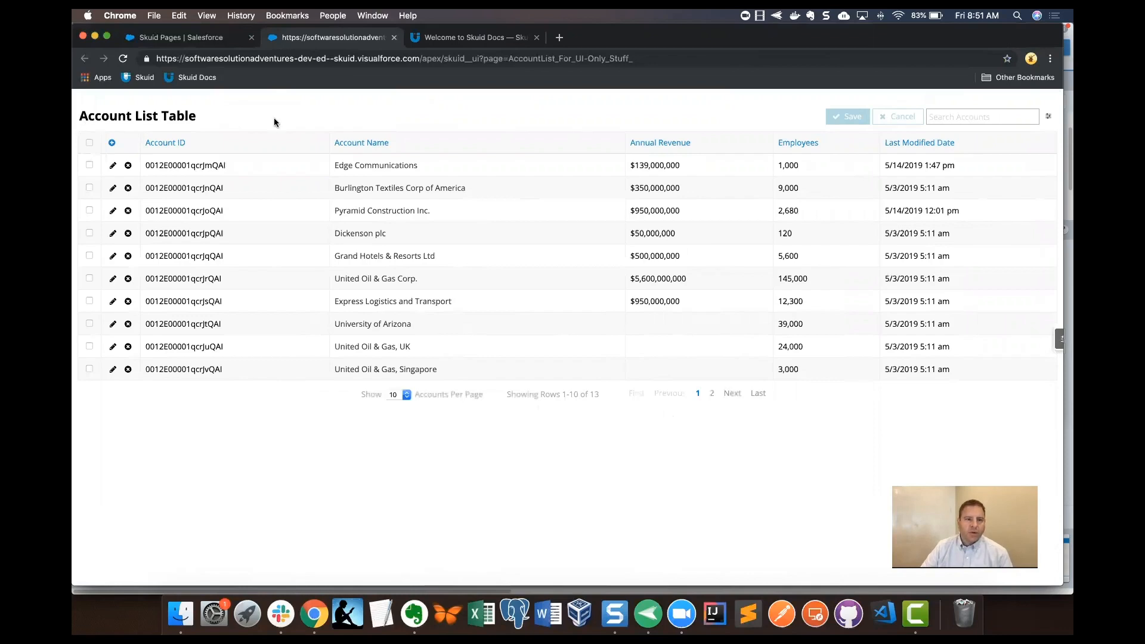
{"action": "mouse_move", "coordinate": [292, 293]}
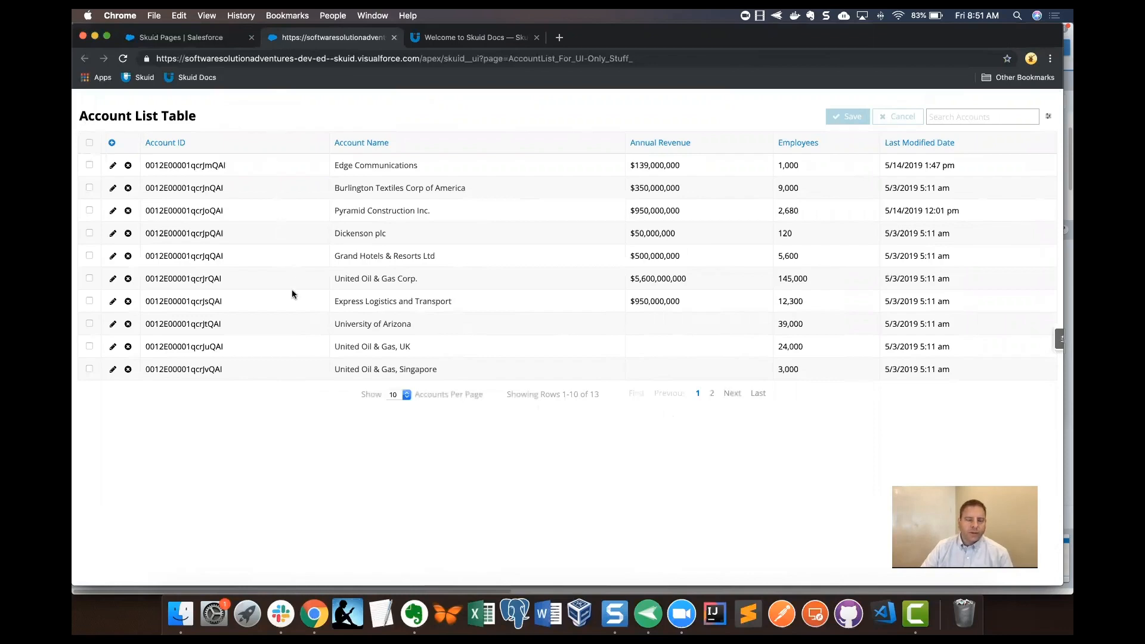
{"action": "mouse_move", "coordinate": [257, 211]}
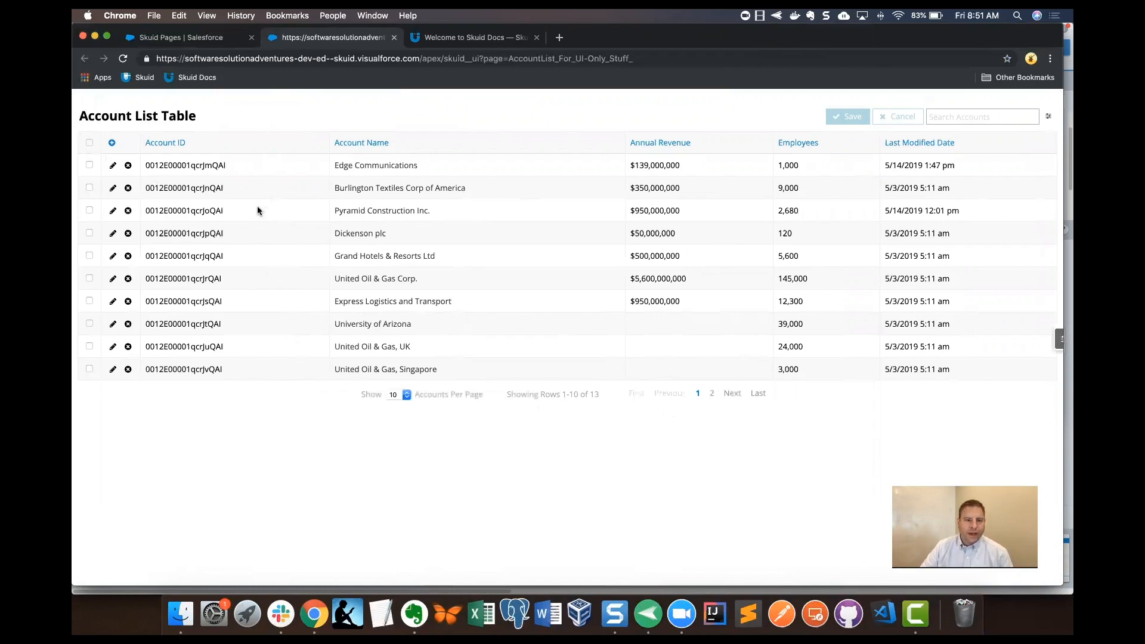
{"action": "mouse_move", "coordinate": [267, 179]}
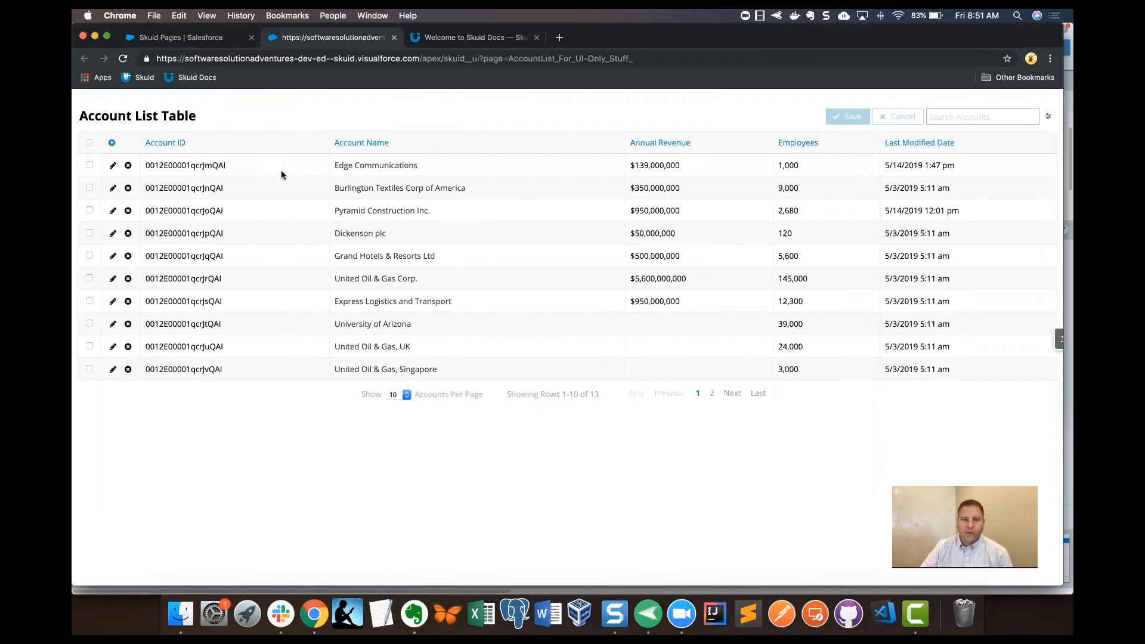
{"action": "mouse_move", "coordinate": [664, 159]}
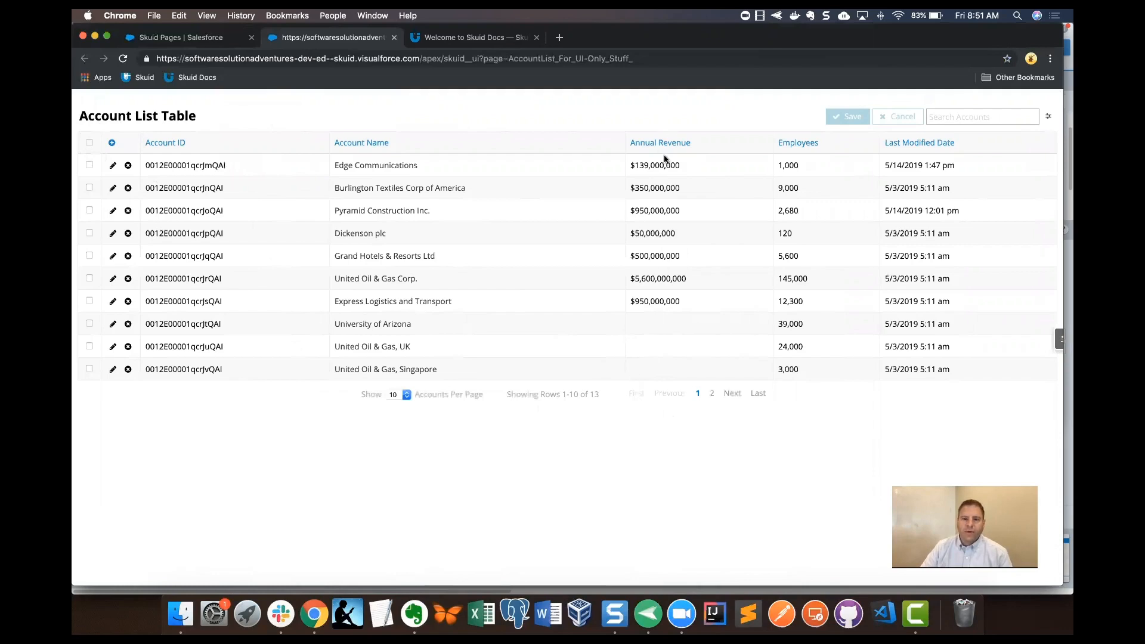
{"action": "mouse_move", "coordinate": [823, 323]}
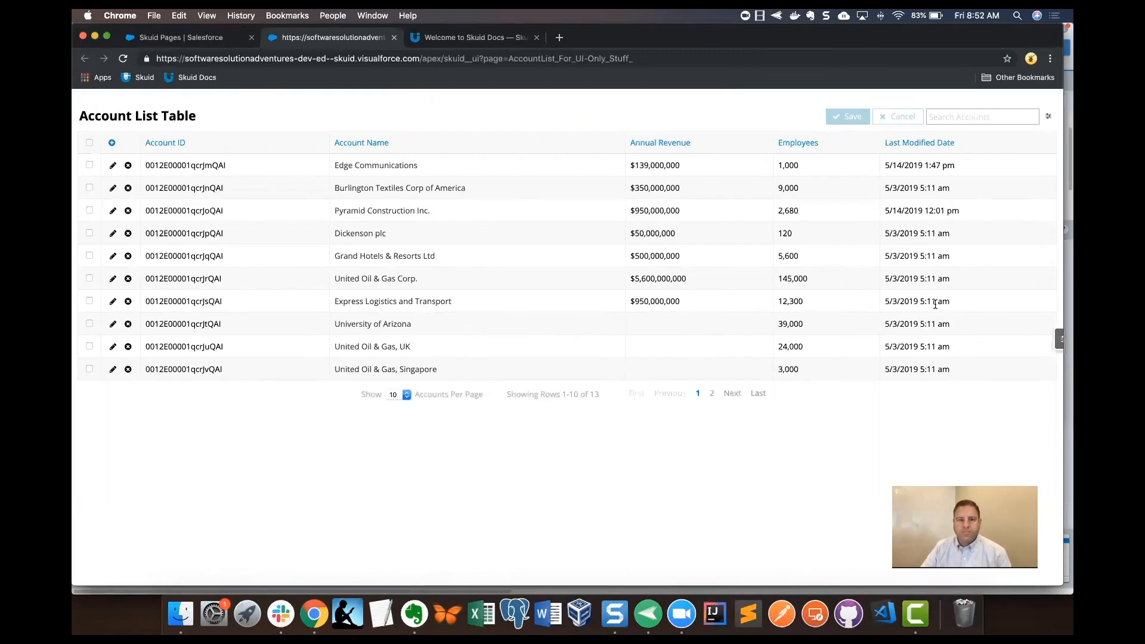
{"action": "mouse_move", "coordinate": [933, 300]}
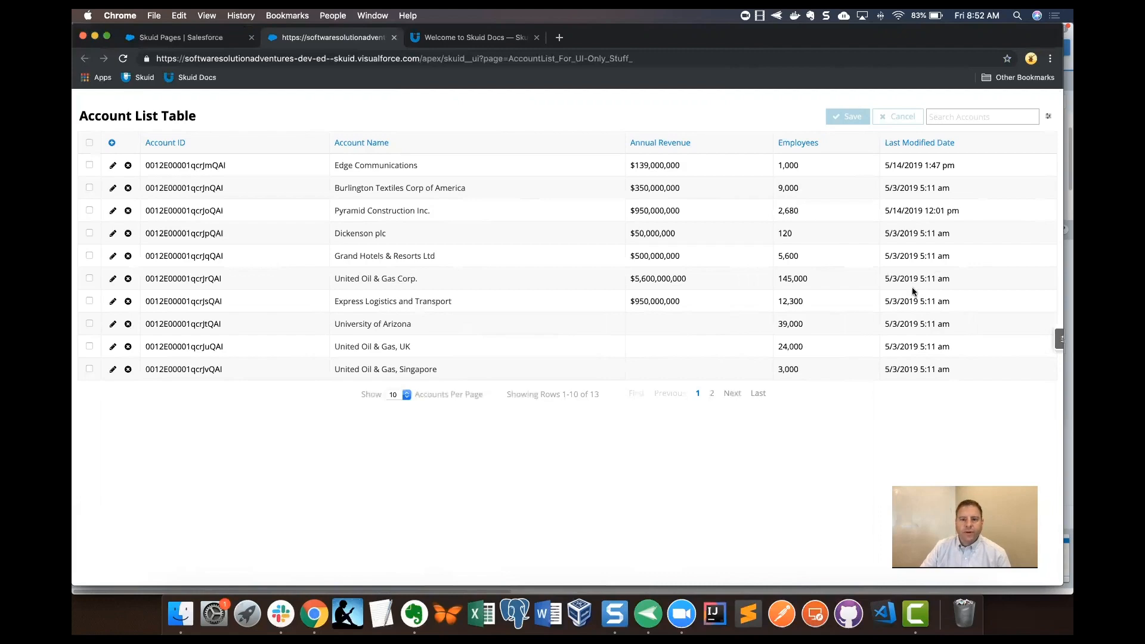
{"action": "mouse_move", "coordinate": [646, 151]}
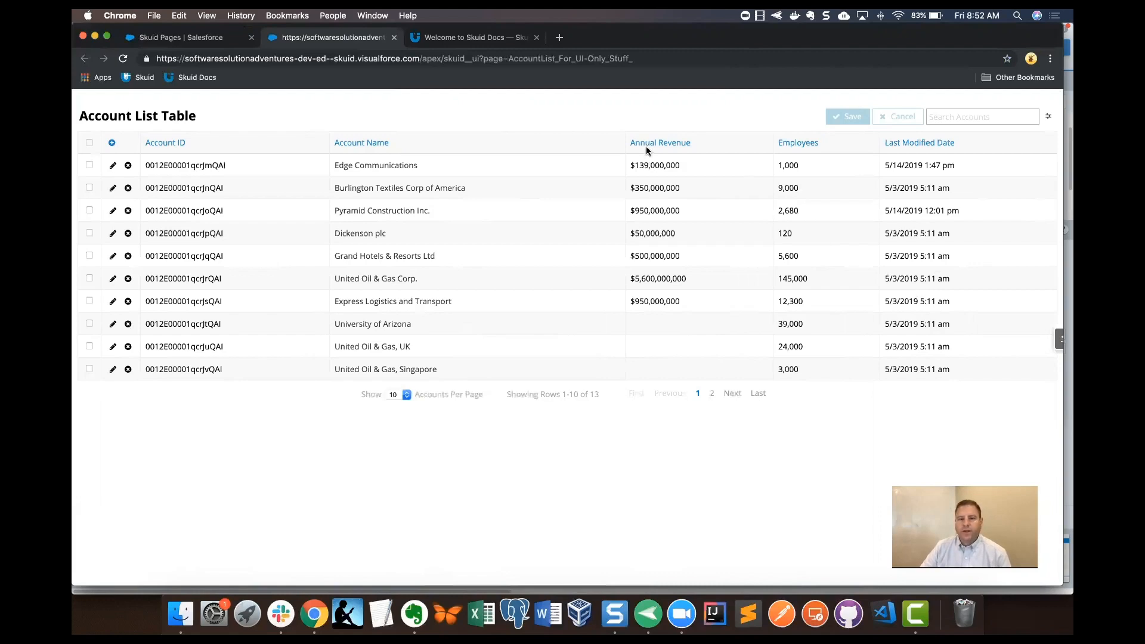
{"action": "mouse_move", "coordinate": [830, 163]}
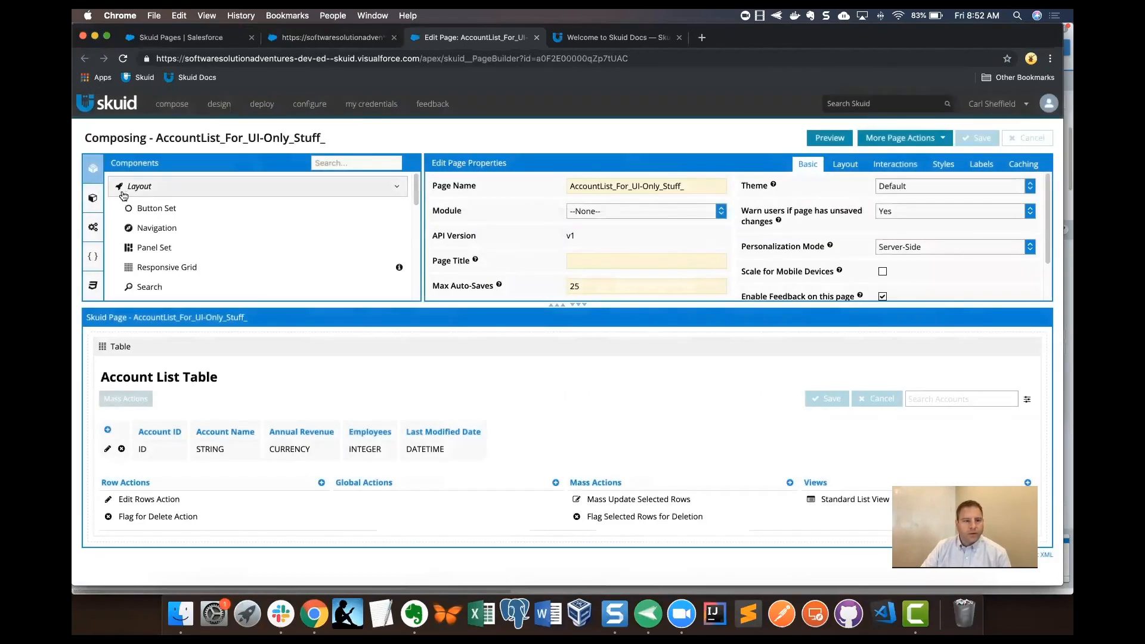
Expand the field list of the AccountList01 model under Models.
{"action": "left_click", "coordinate": [93, 198]}
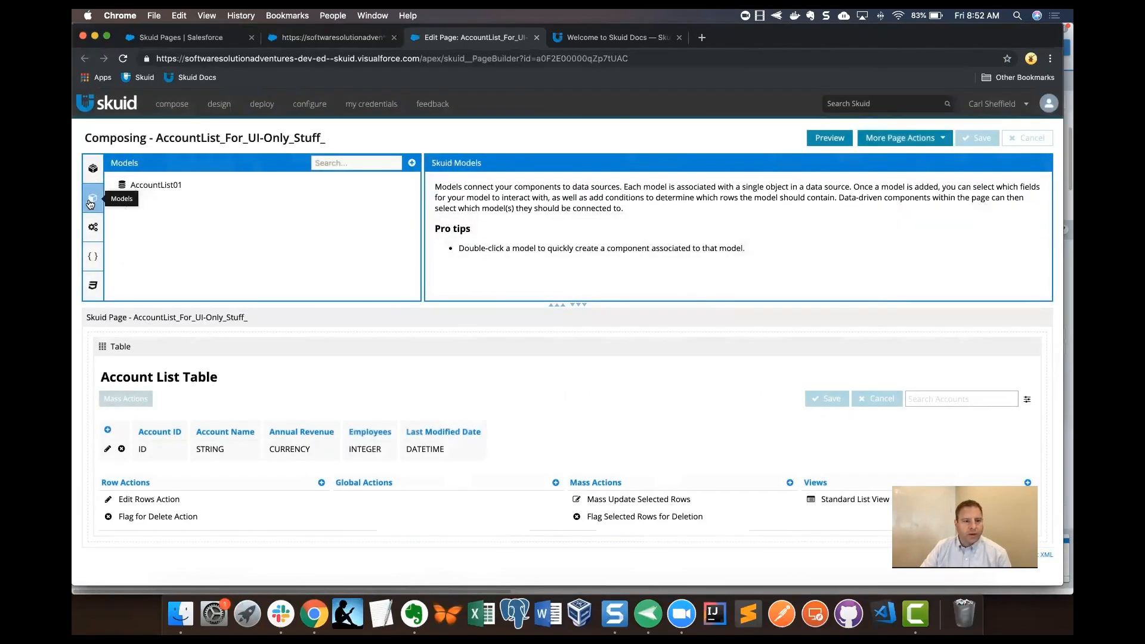
{"action": "left_click", "coordinate": [156, 185]}
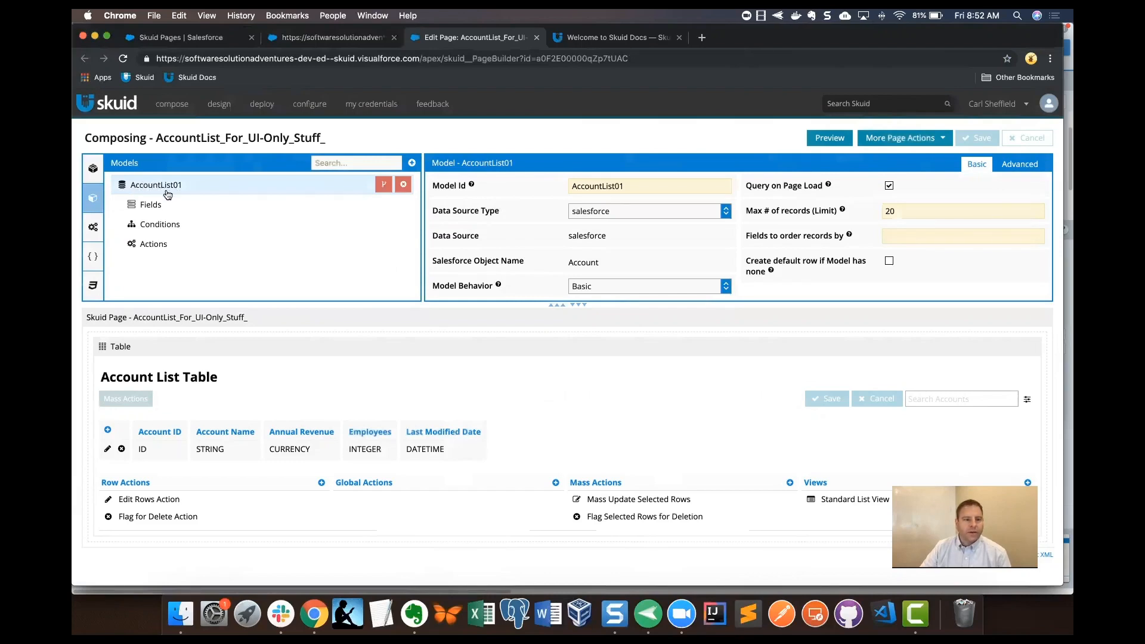
{"action": "left_click", "coordinate": [150, 205]}
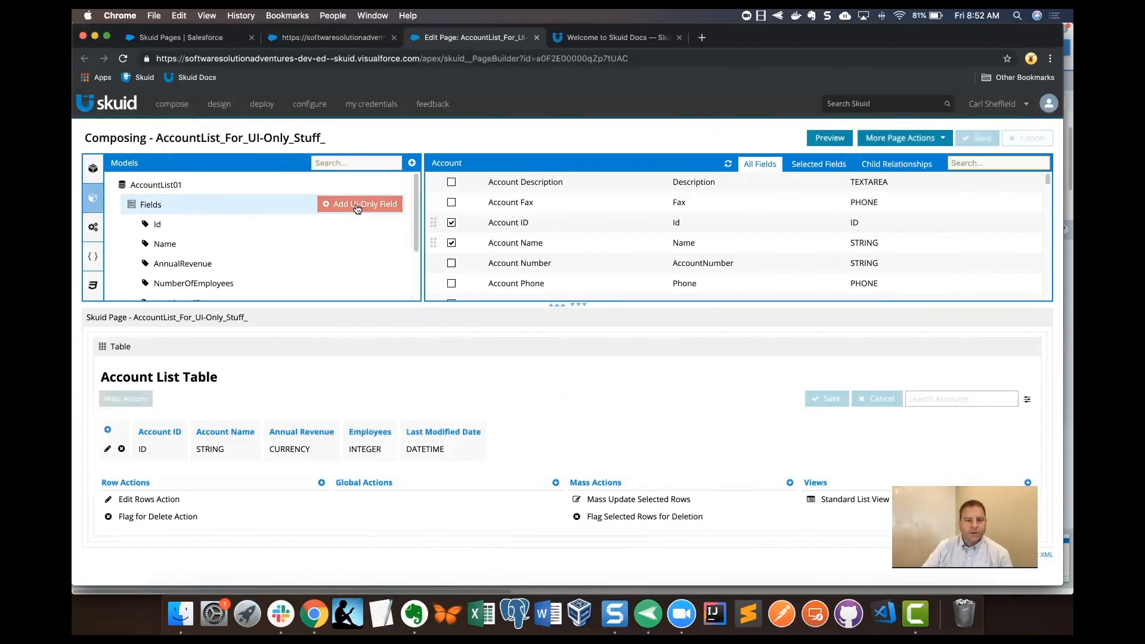
Add UI-only field RevenuePerEmployee as a formula field returning Currency.
{"action": "left_click", "coordinate": [364, 204]}
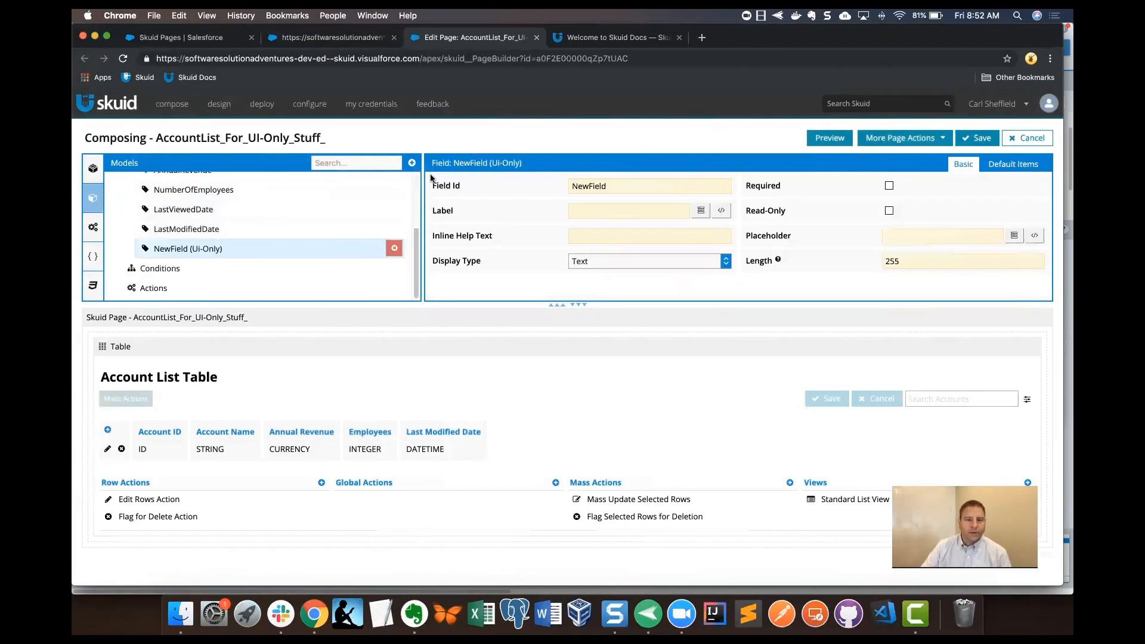
{"action": "mouse_move", "coordinate": [835, 245]}
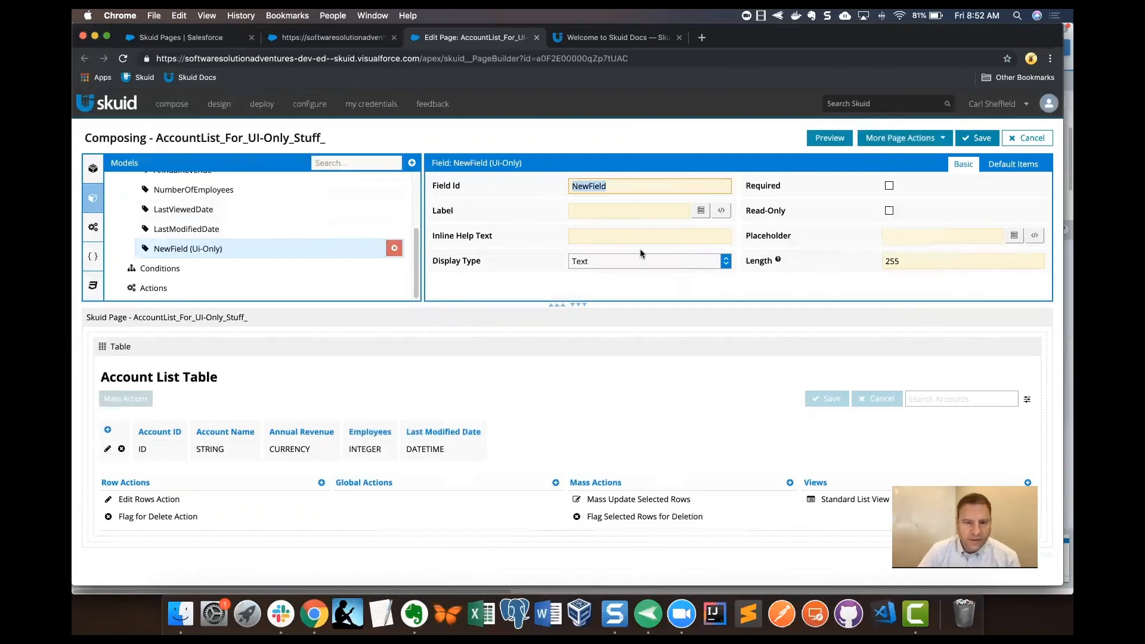
{"action": "type", "text": "RevenuePerEmployee"}
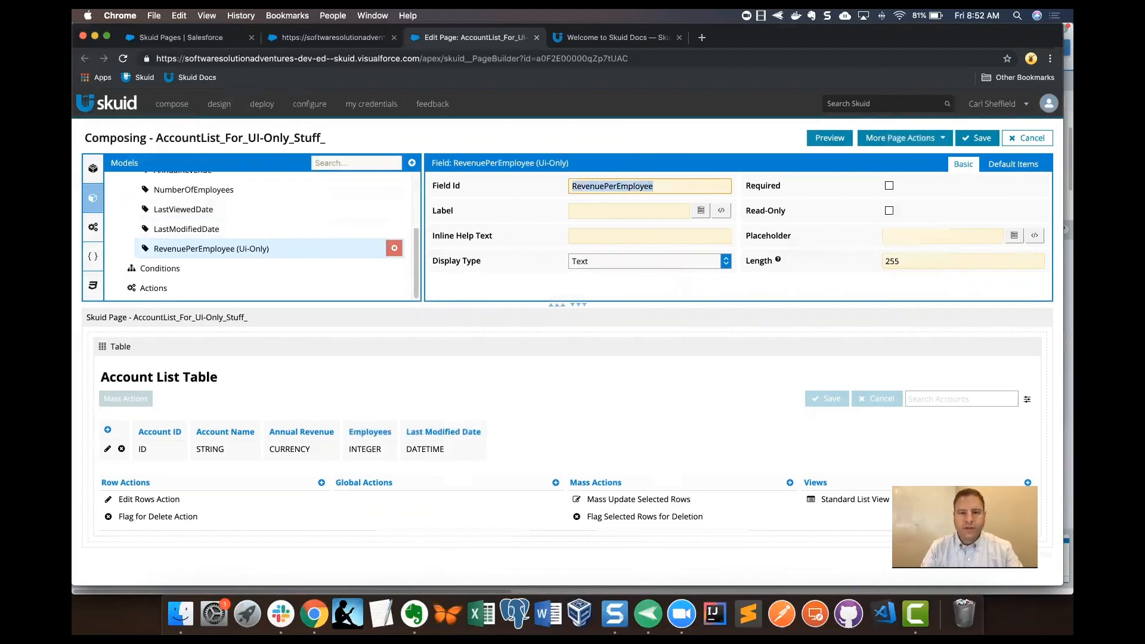
{"action": "type", "text": "RevenuePerEmployee"}
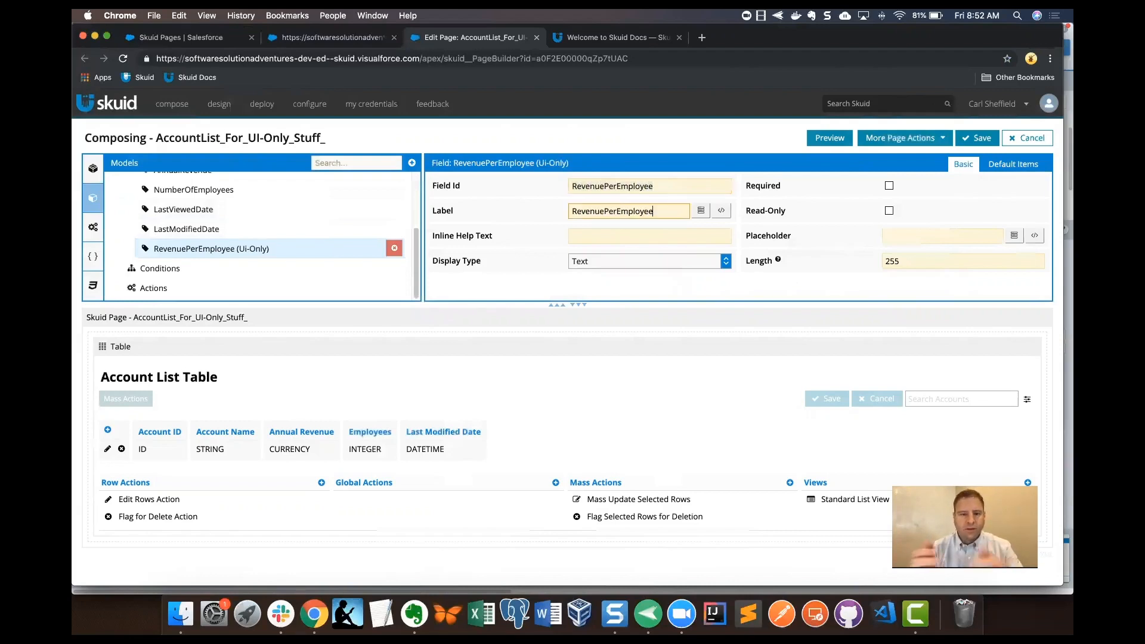
{"action": "mouse_move", "coordinate": [617, 271]}
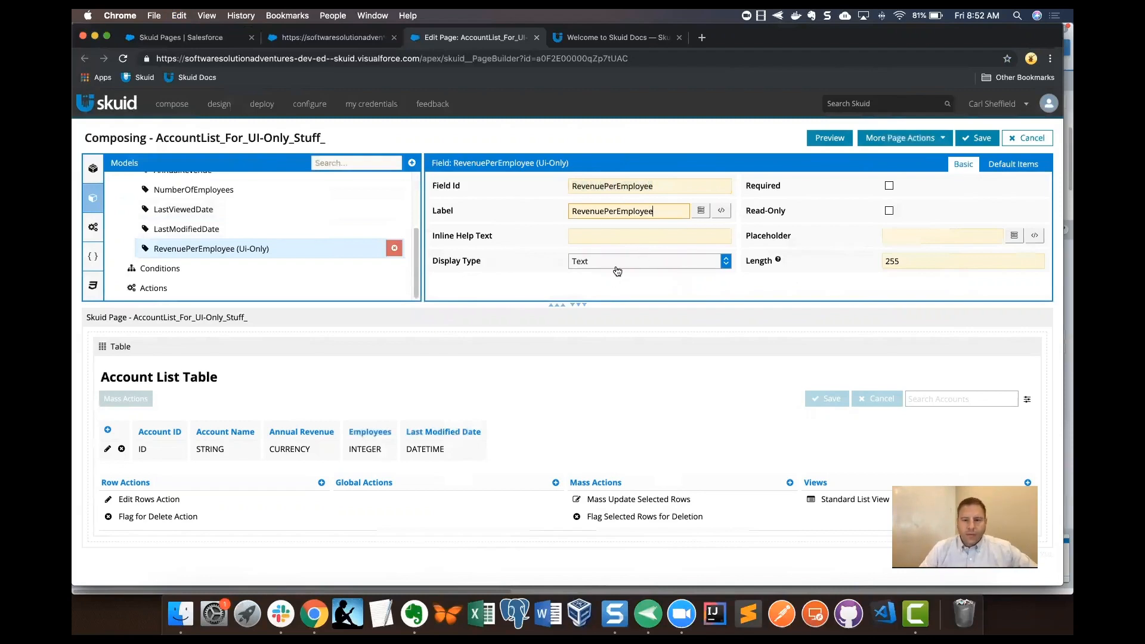
{"action": "left_click", "coordinate": [647, 260]}
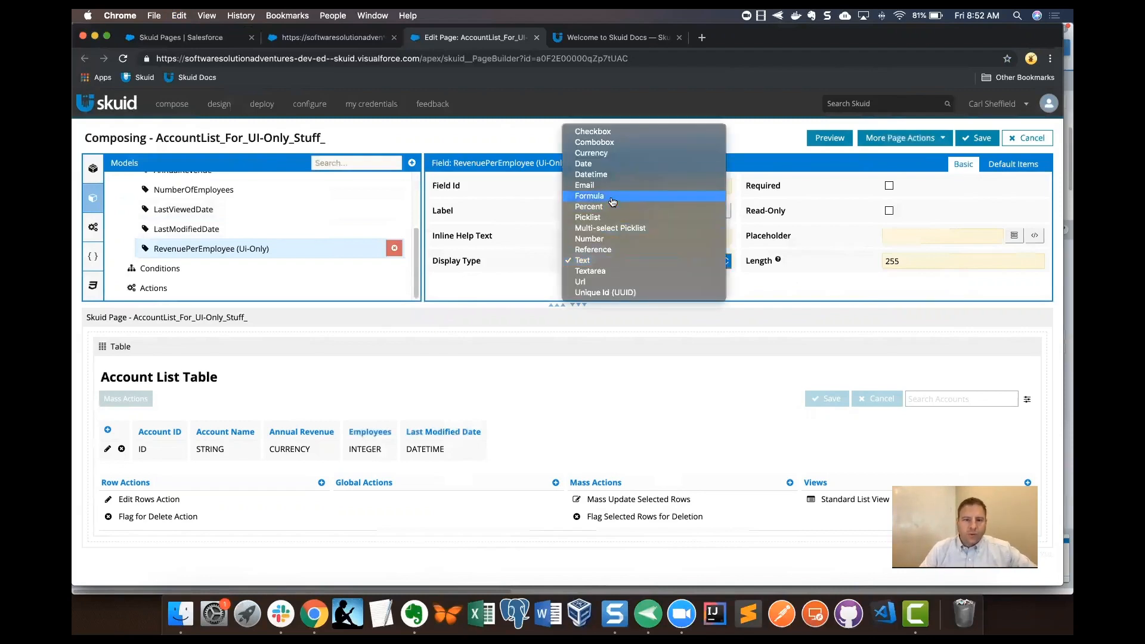
{"action": "left_click", "coordinate": [589, 195]}
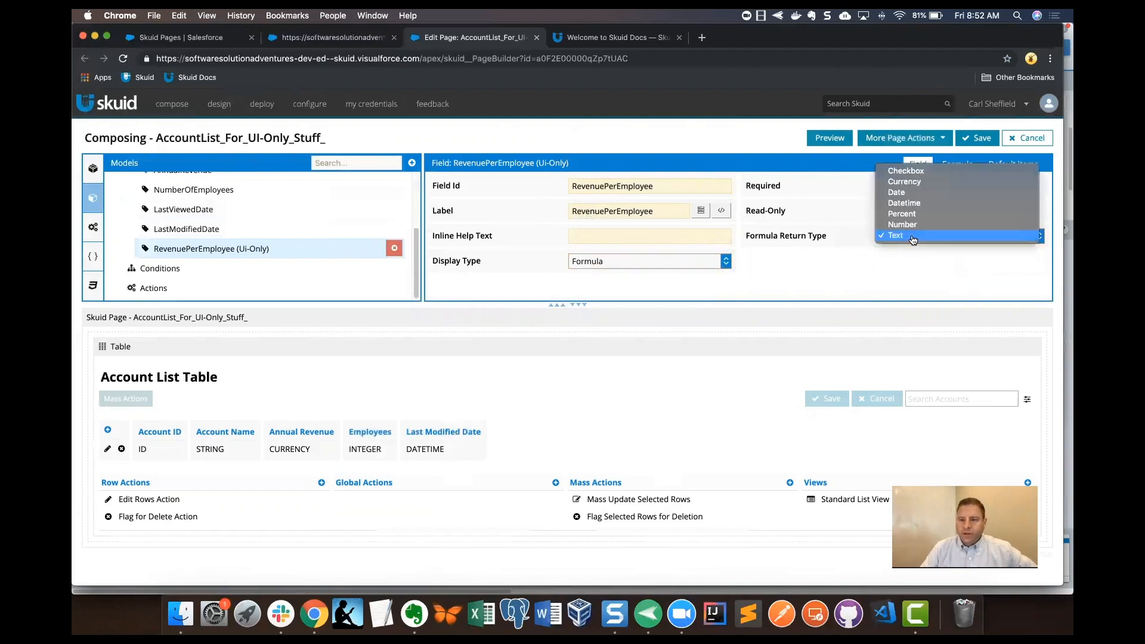
{"action": "left_click", "coordinate": [904, 181]}
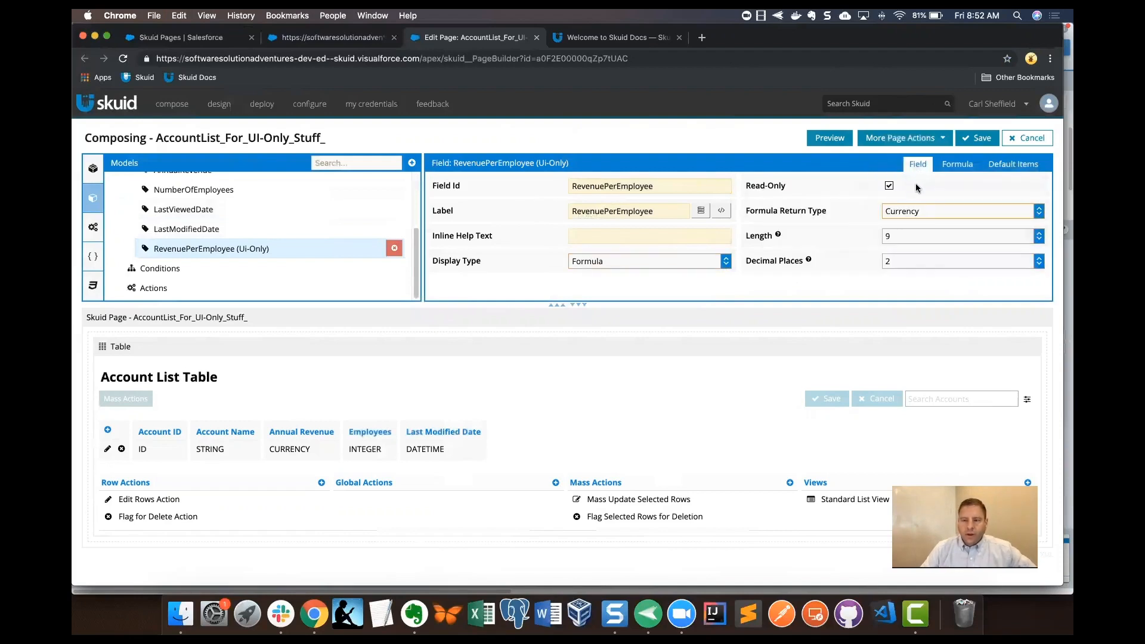
{"action": "left_click", "coordinate": [957, 163]}
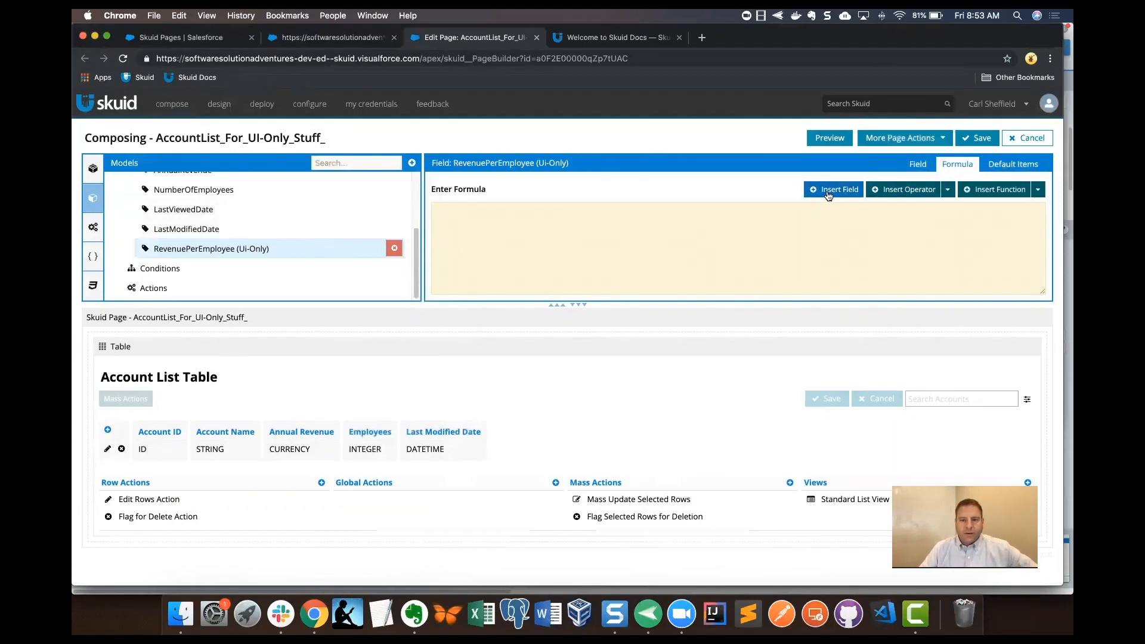
Enter the formula {{AnnualRevenue}}/{{NumberOfEmployees}} and save the page.
{"action": "left_click", "coordinate": [833, 189]}
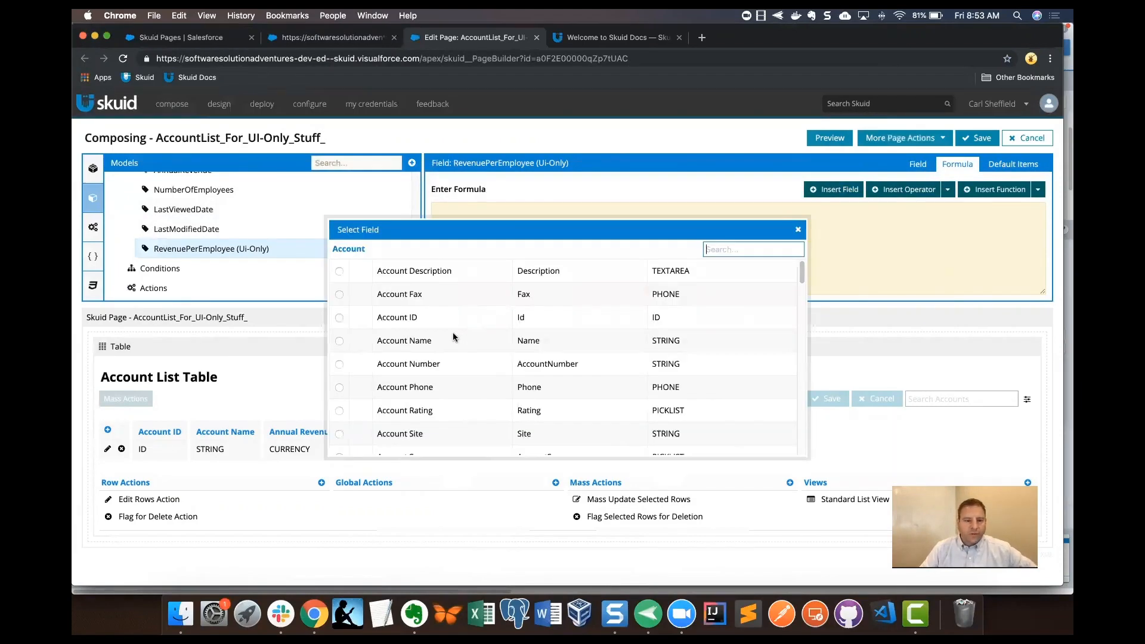
{"action": "scroll", "scroll_direction": "down", "scroll_amount": 3}
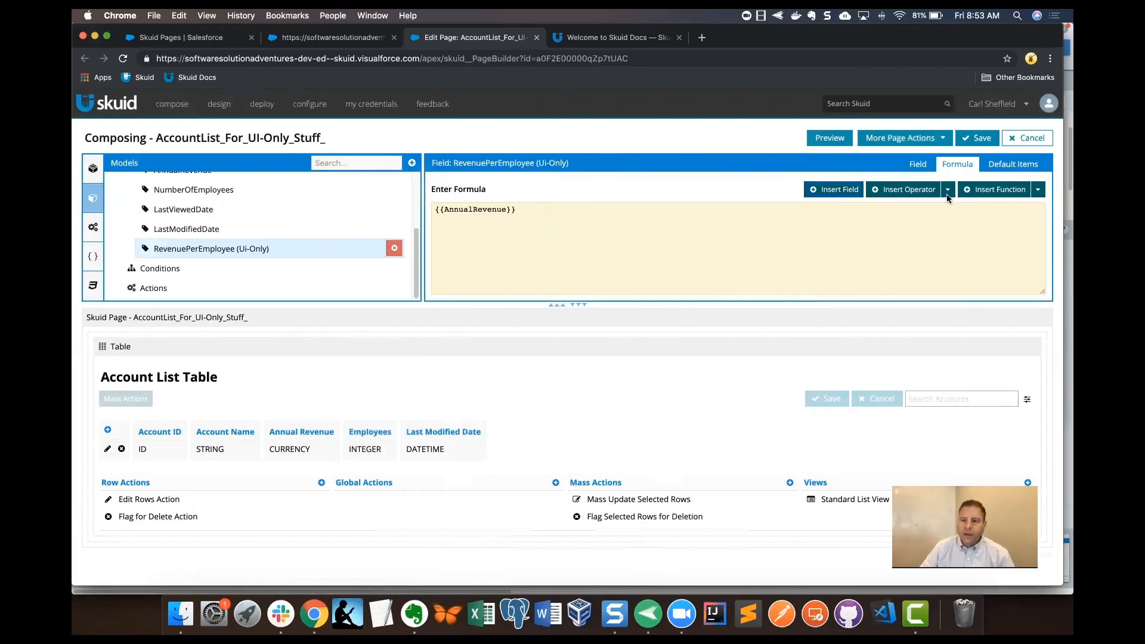
{"action": "left_click", "coordinate": [947, 189]}
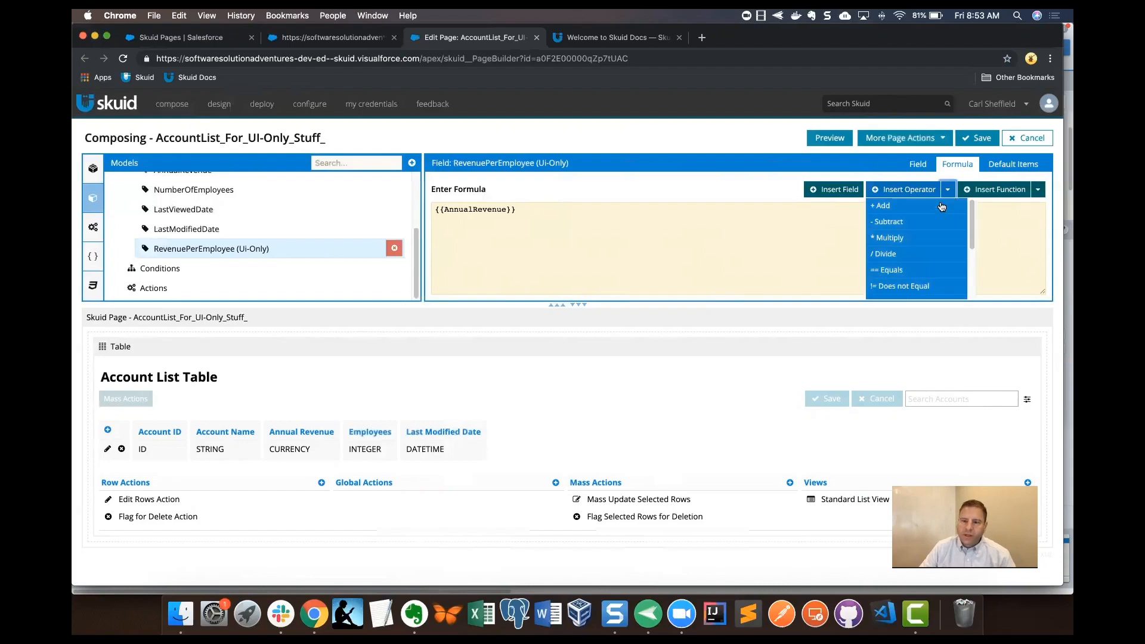
{"action": "left_click", "coordinate": [884, 254]}
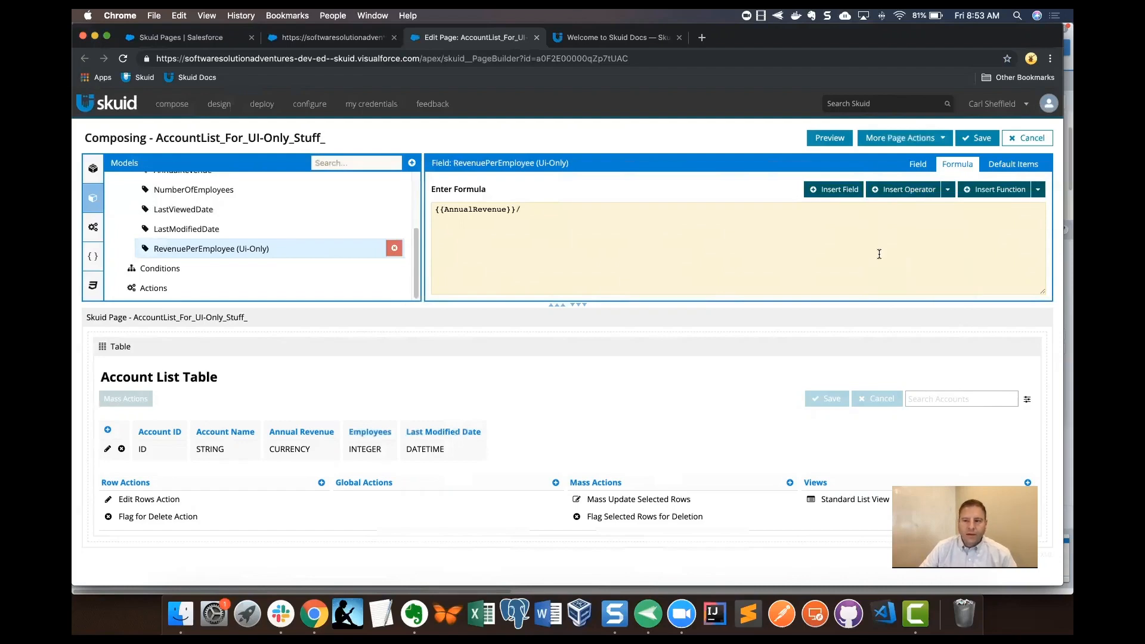
{"action": "left_click", "coordinate": [834, 189]}
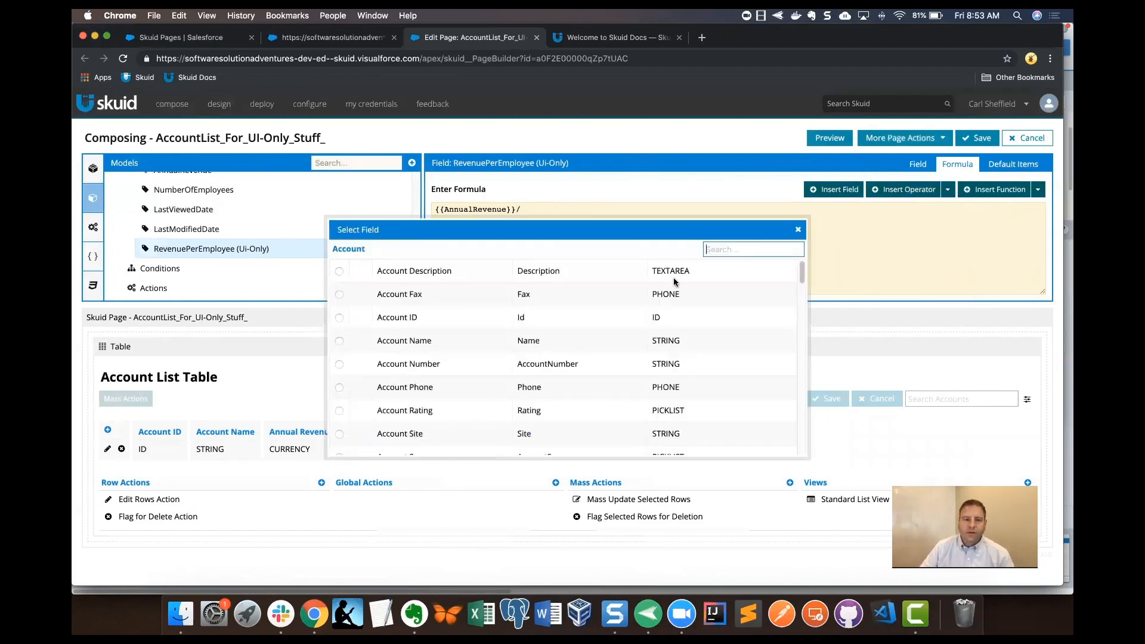
{"action": "scroll", "scroll_direction": "down", "scroll_amount": 3}
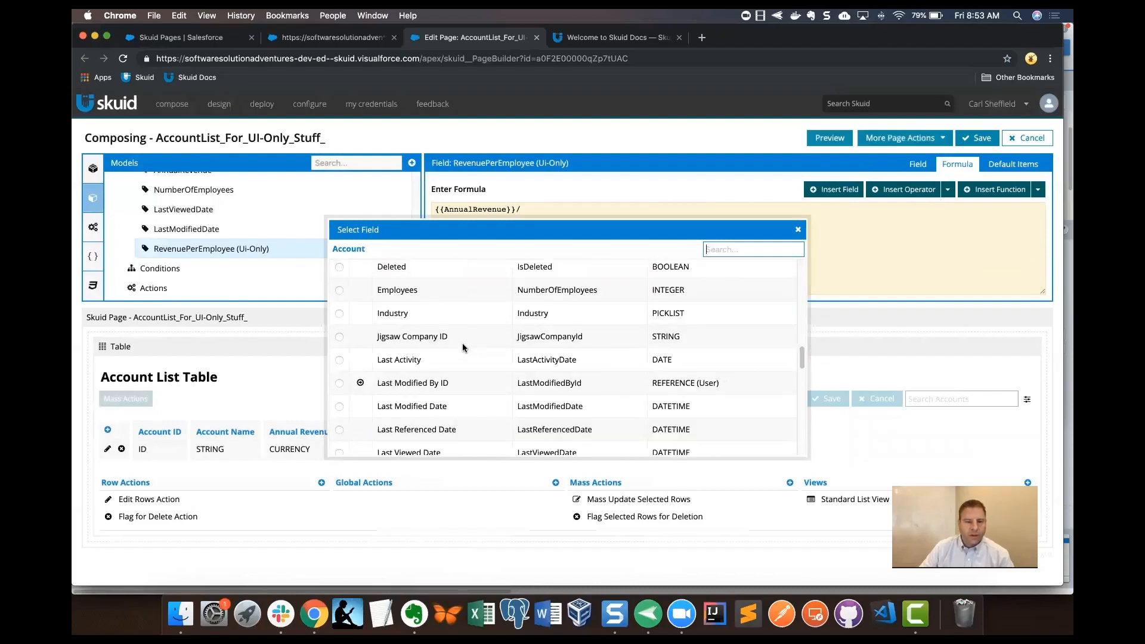
{"action": "scroll", "scroll_direction": "down", "scroll_amount": 3}
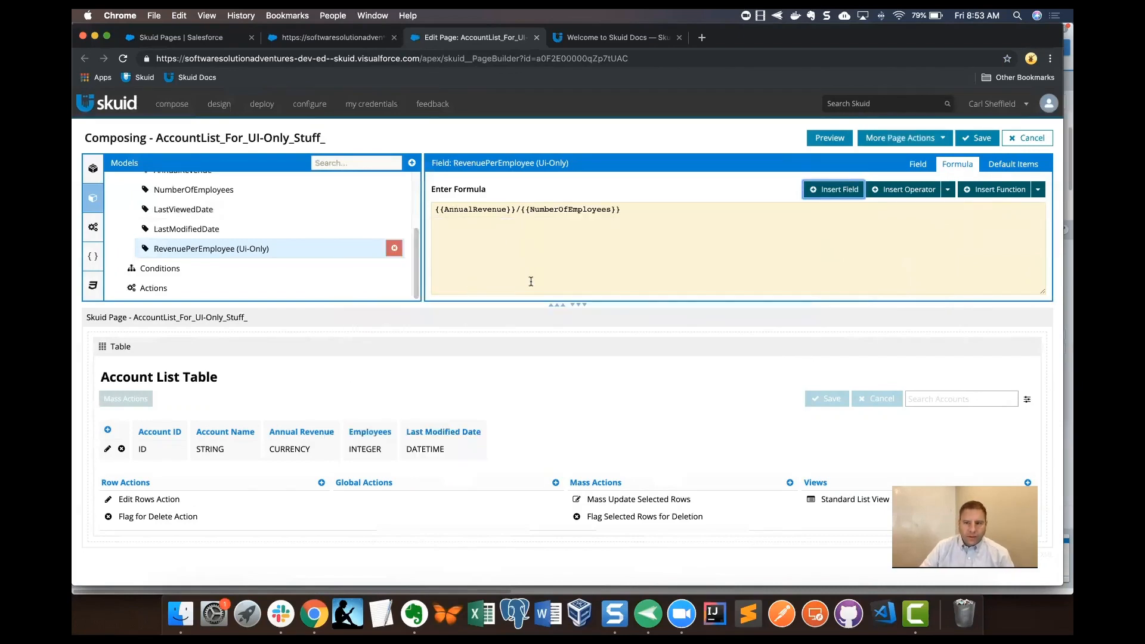
{"action": "left_click", "coordinate": [977, 137]}
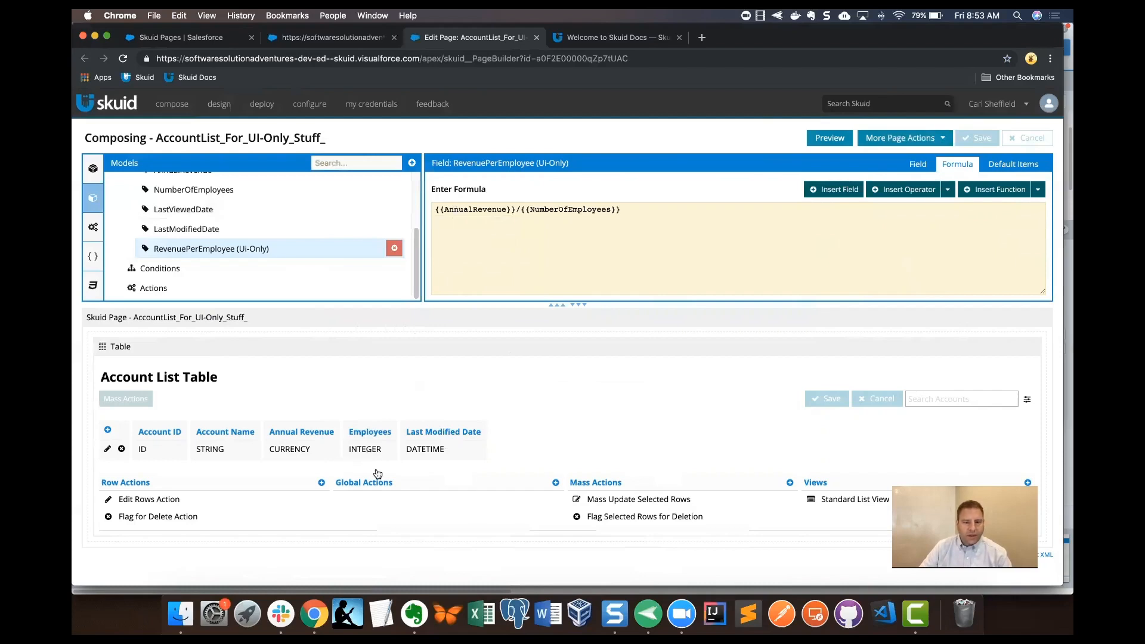
Add RevenuePerEmployee as a column in the Account List Table, then save.
{"action": "left_click", "coordinate": [121, 345]}
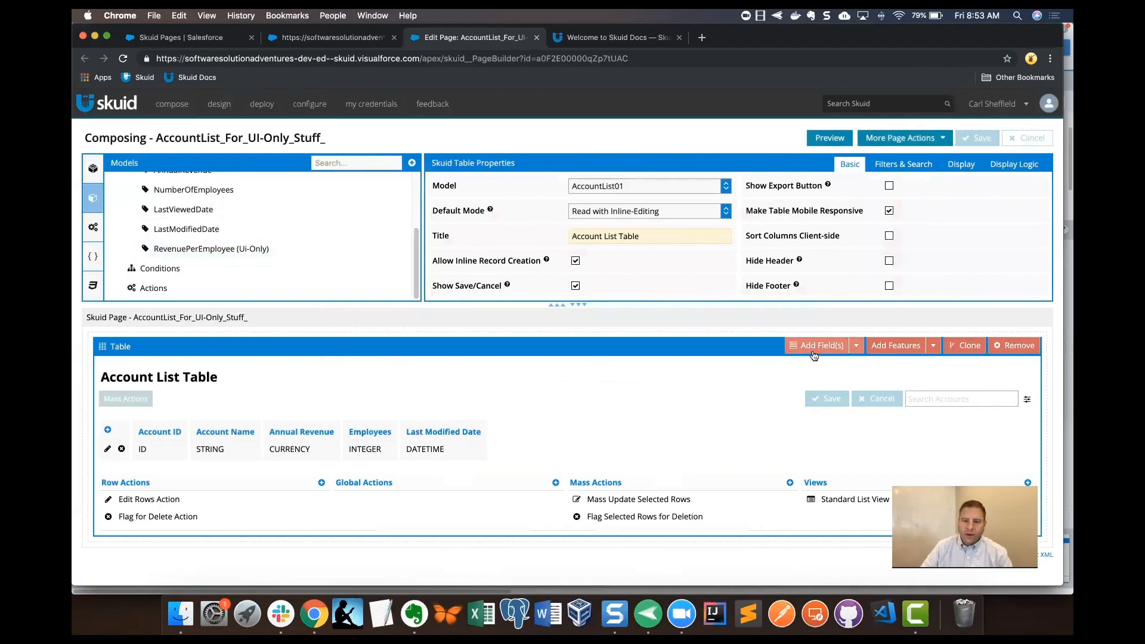
{"action": "left_click", "coordinate": [819, 345]}
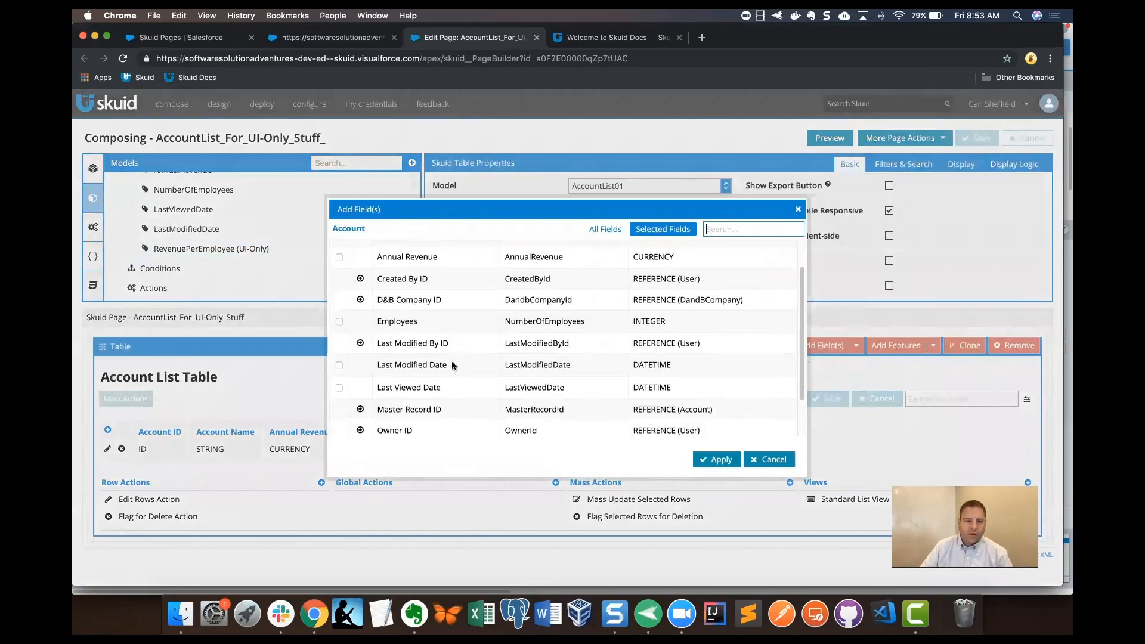
{"action": "scroll", "scroll_direction": "down", "scroll_amount": 3}
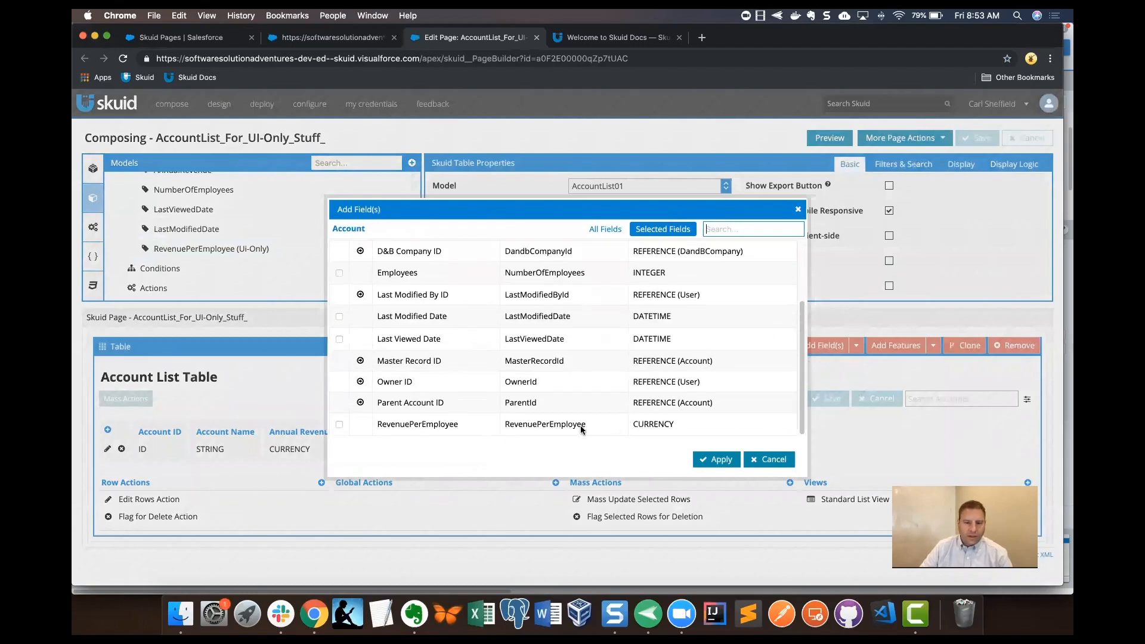
{"action": "left_click", "coordinate": [339, 424]}
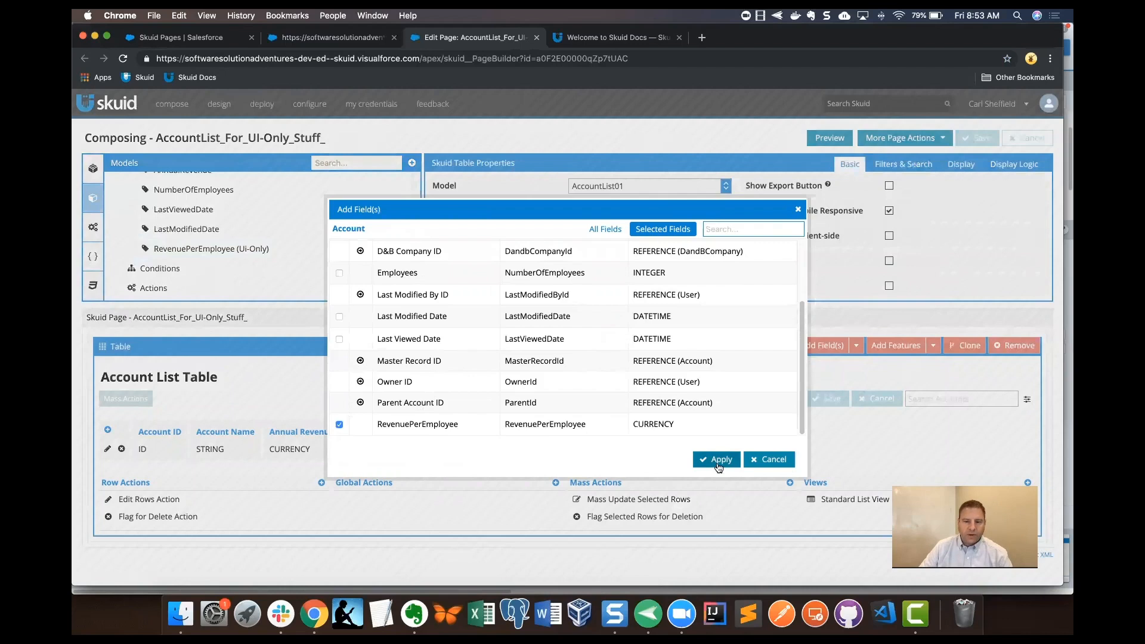
{"action": "left_click", "coordinate": [716, 459]}
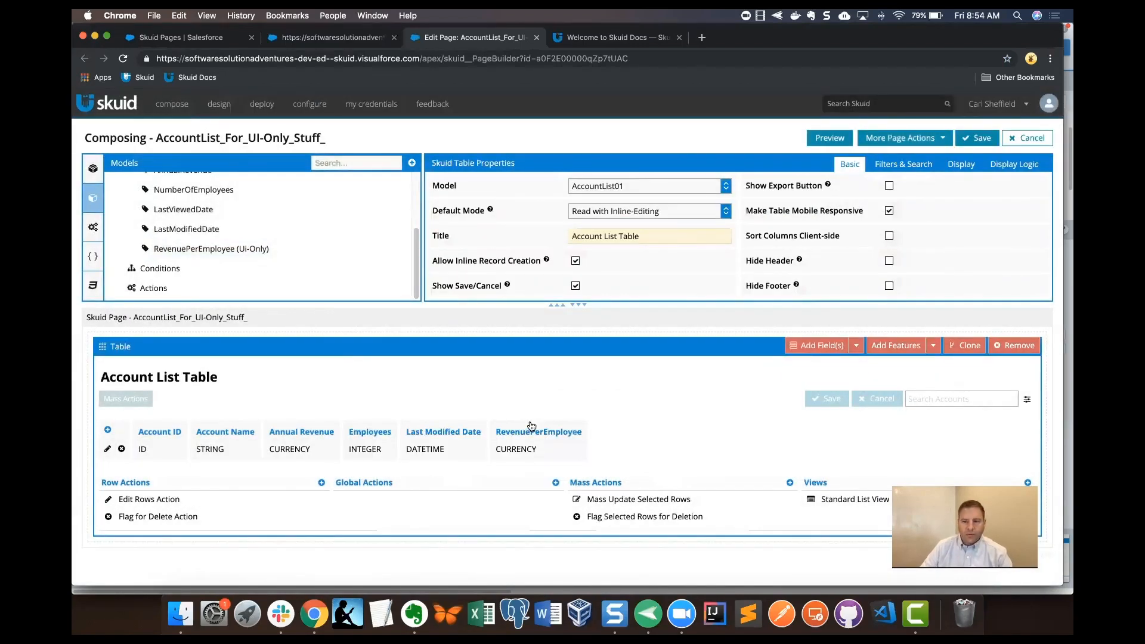
{"action": "left_click", "coordinate": [981, 137]}
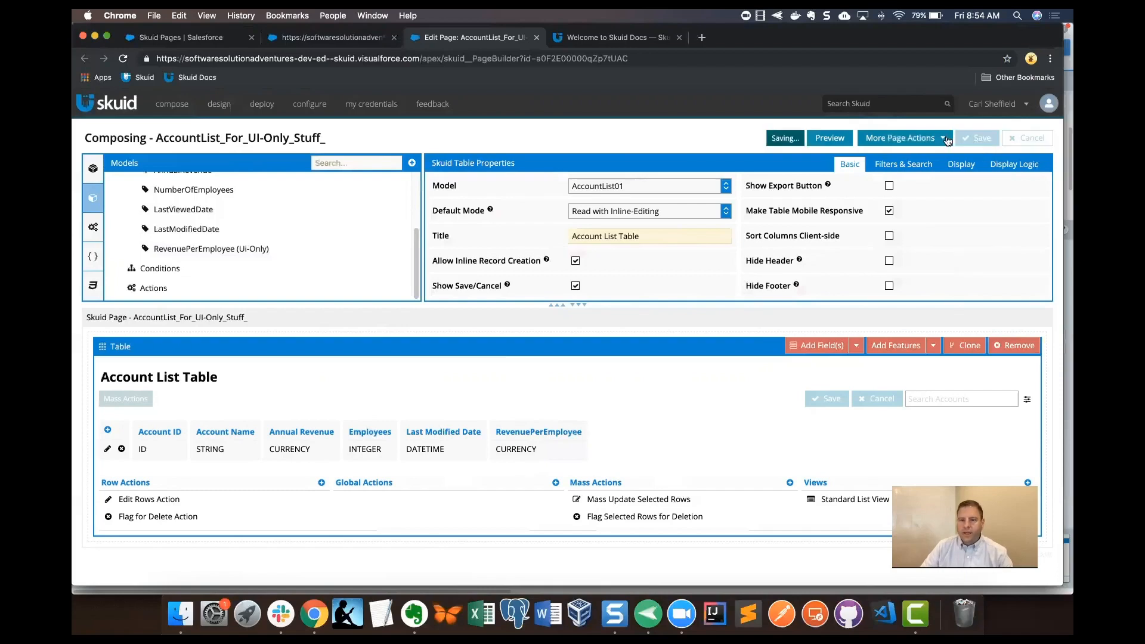
Preview the page to see RevenuePerEmployee values, e.g. $139,000.00 for Edge Communications.
{"action": "left_click", "coordinate": [829, 137]}
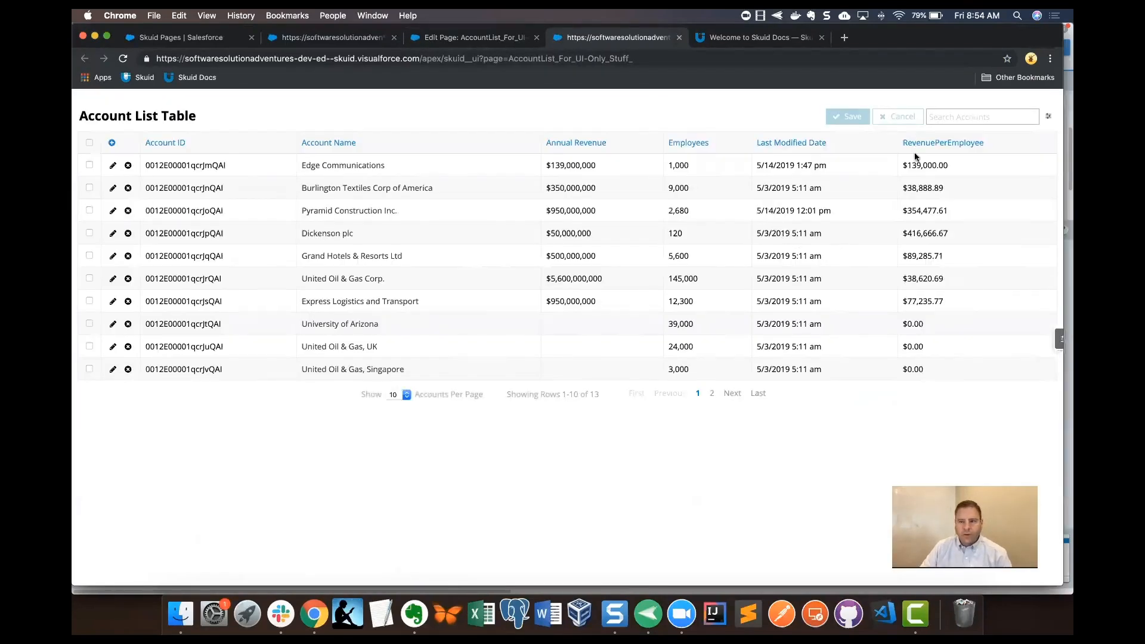
{"action": "mouse_move", "coordinate": [878, 274]}
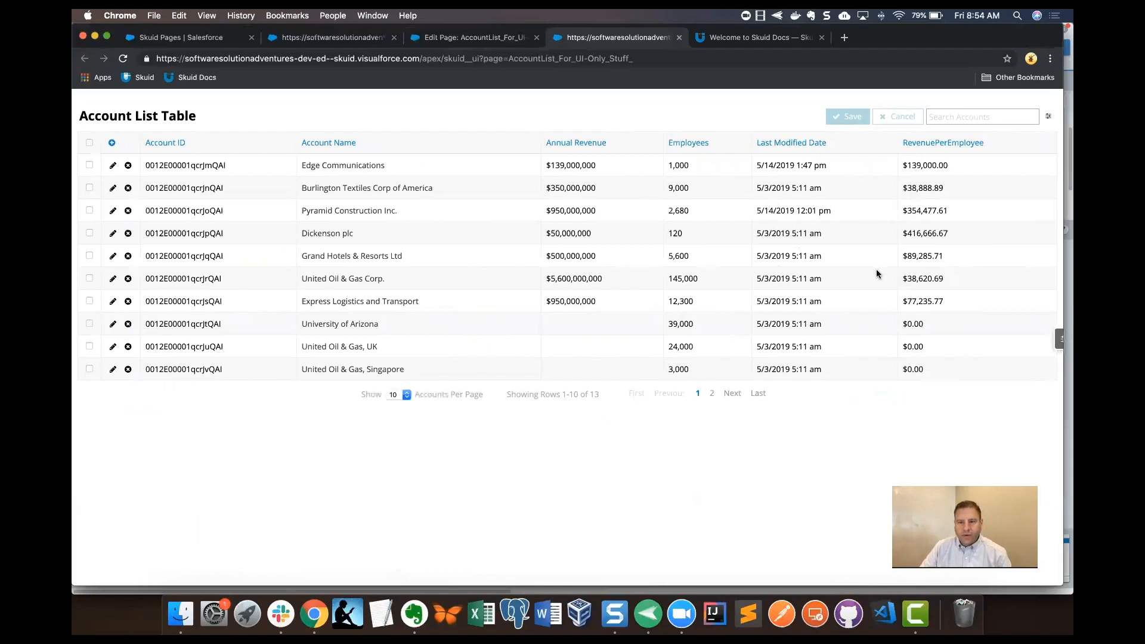
{"action": "mouse_move", "coordinate": [926, 255]}
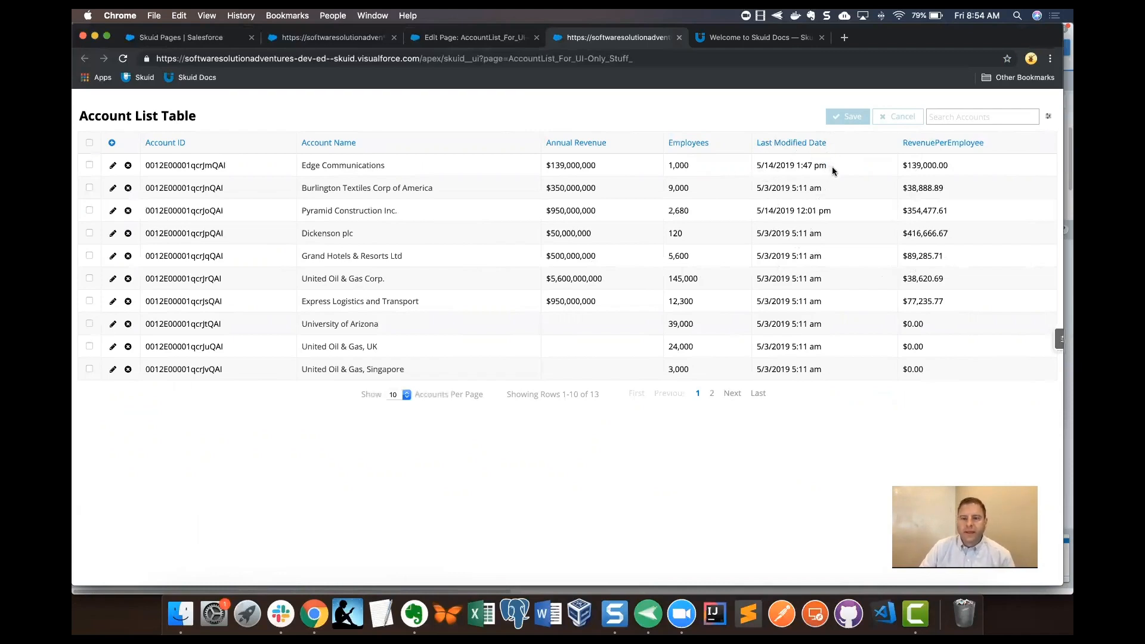
{"action": "mouse_move", "coordinate": [816, 167]}
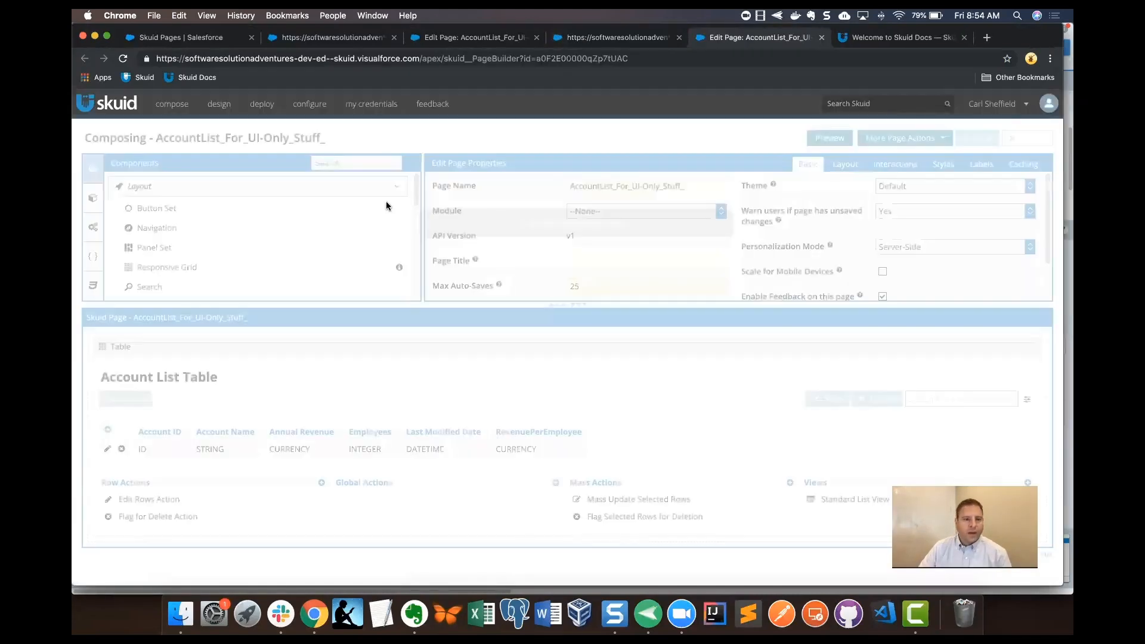
Create UI-only field LastModifiedDateOnly as a formula returning Date.
{"action": "left_click", "coordinate": [93, 198]}
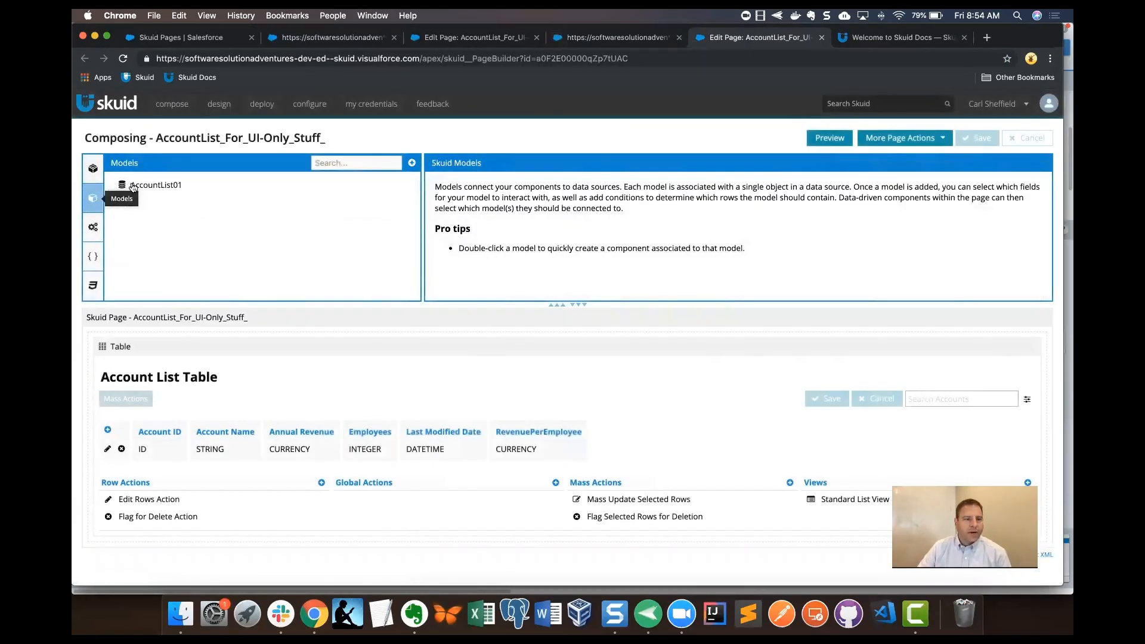
{"action": "left_click", "coordinate": [156, 185]}
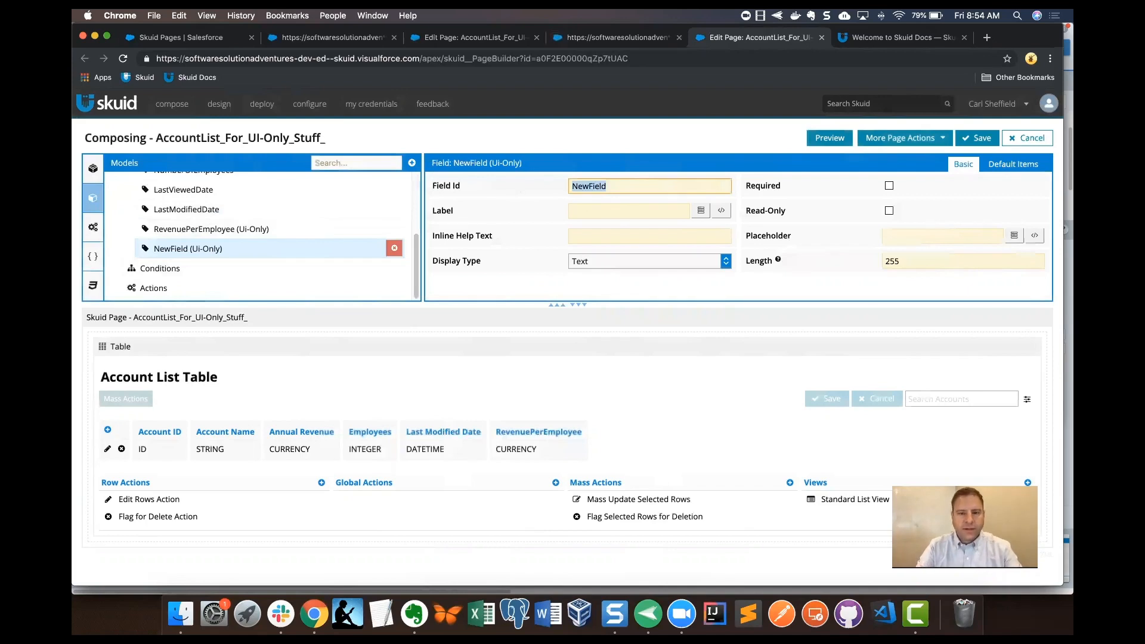
{"action": "type", "text": "LastModi"}
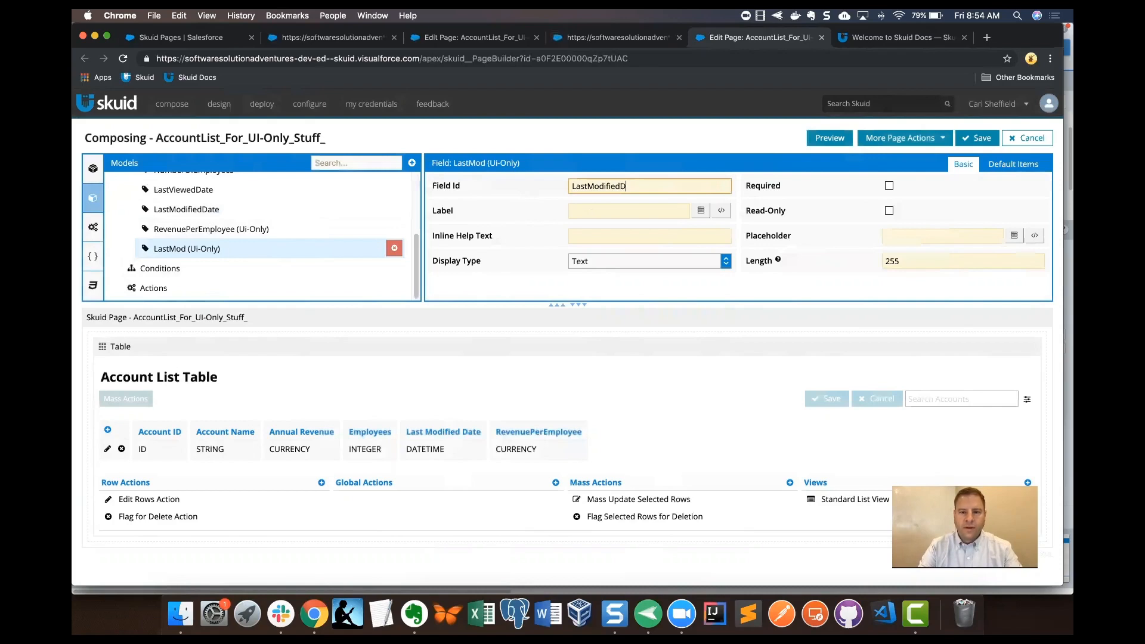
{"action": "type", "text": "fiedDateOnl"}
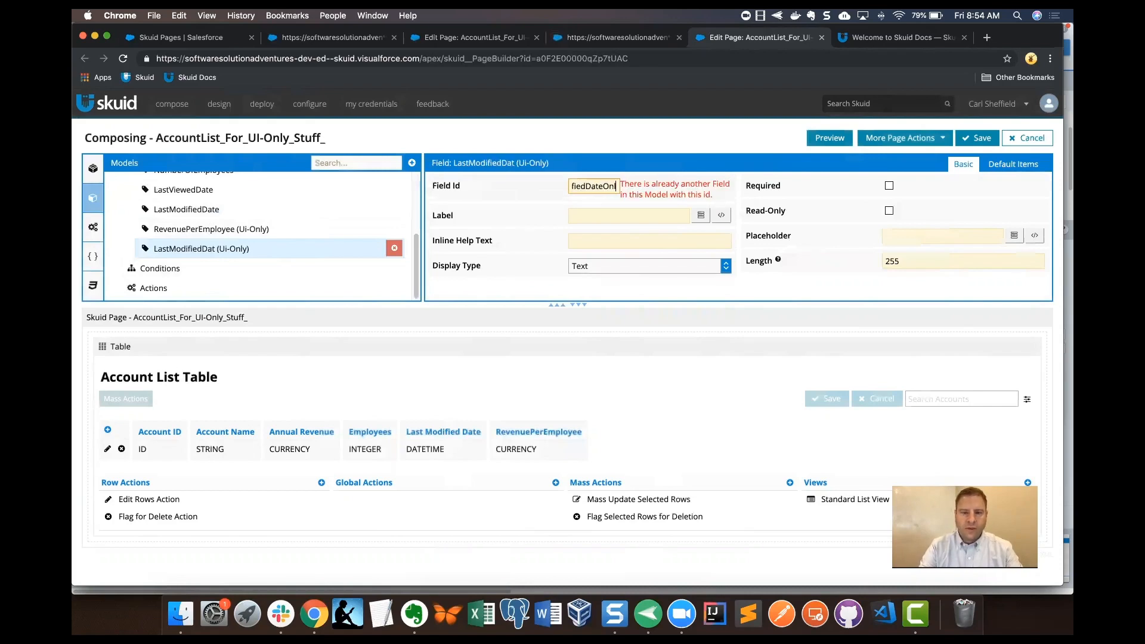
{"action": "type", "text": "LastModifiedDateOnly"}
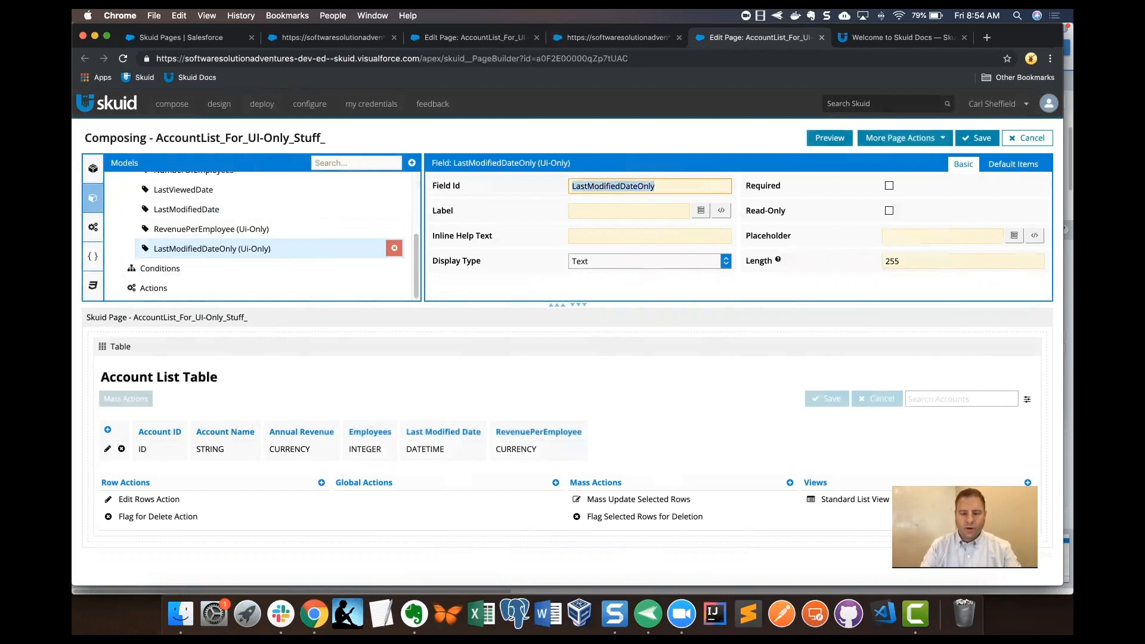
{"action": "type", "text": "LastModifiedDateOnly"}
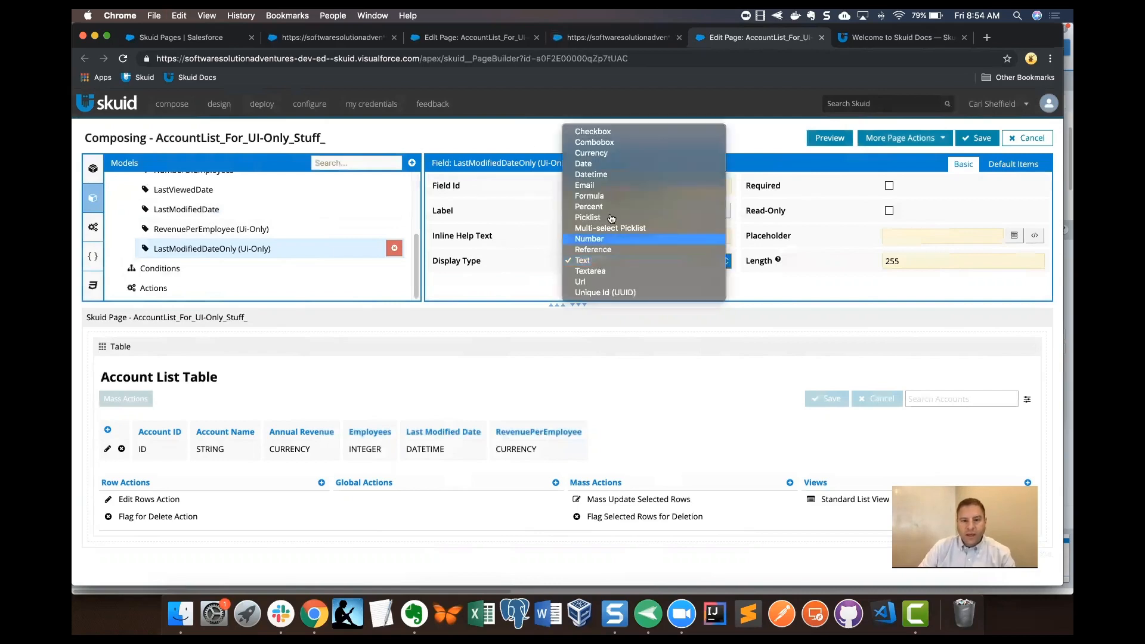
{"action": "left_click", "coordinate": [589, 196]}
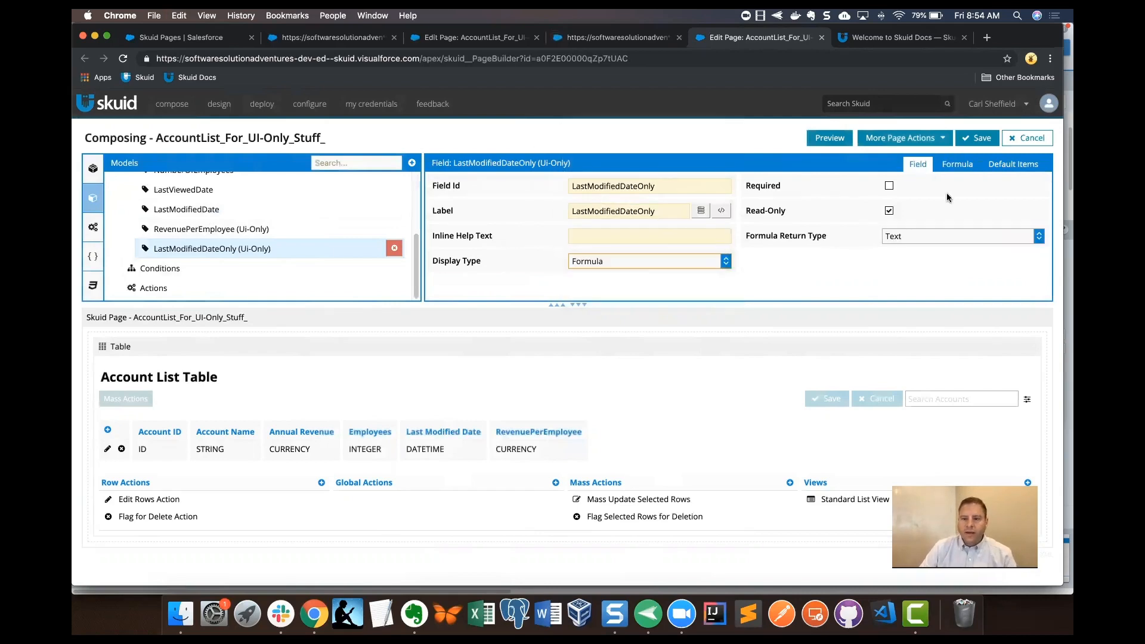
{"action": "left_click", "coordinate": [960, 235]}
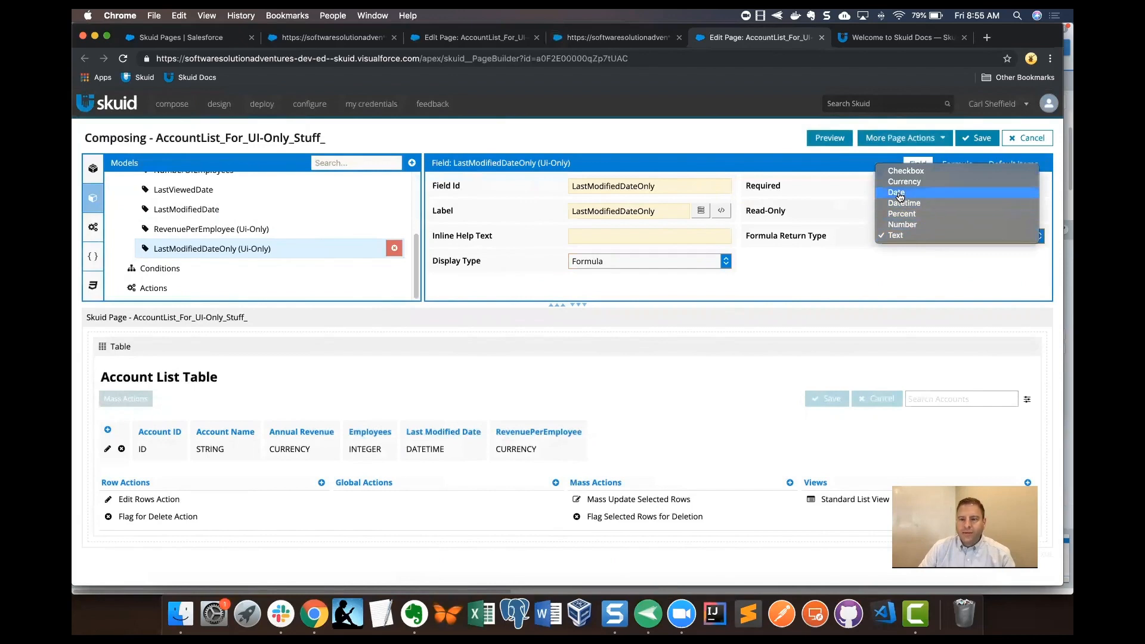
{"action": "left_click", "coordinate": [895, 192]}
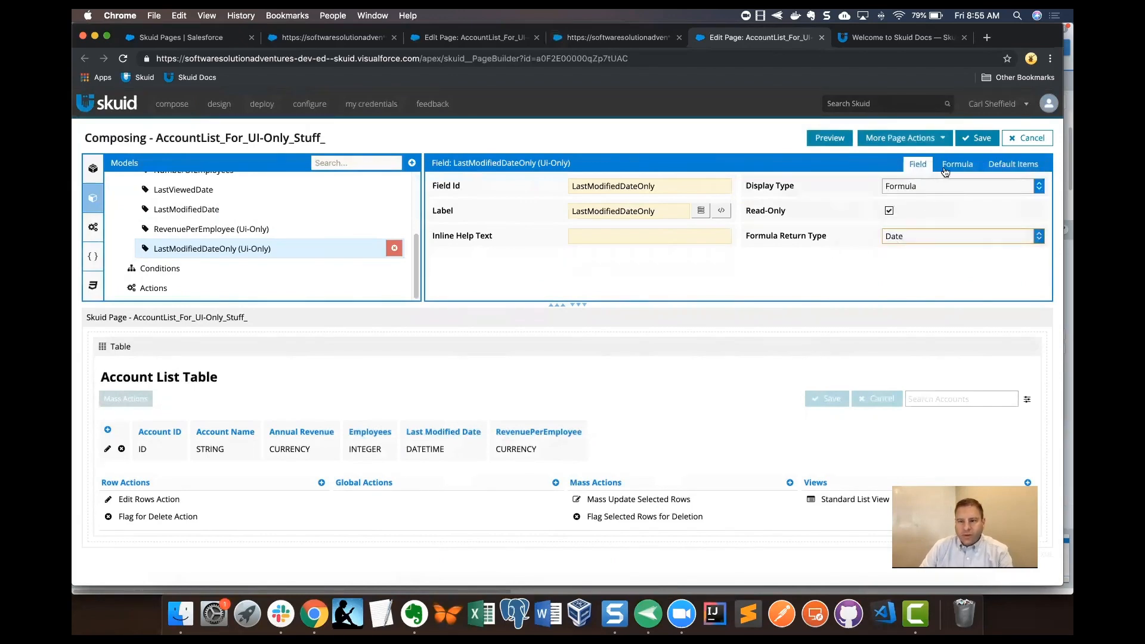
Set LastModifiedDateOnly's formula to {{LastModifiedDate}} and save the page.
{"action": "left_click", "coordinate": [957, 163]}
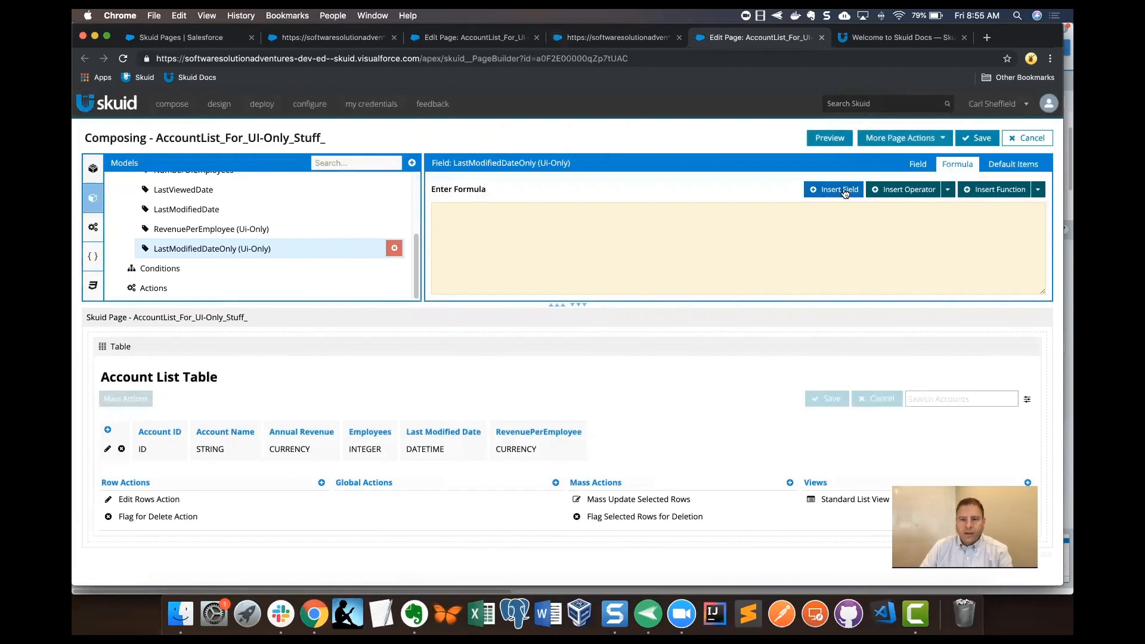
{"action": "left_click", "coordinate": [833, 189]}
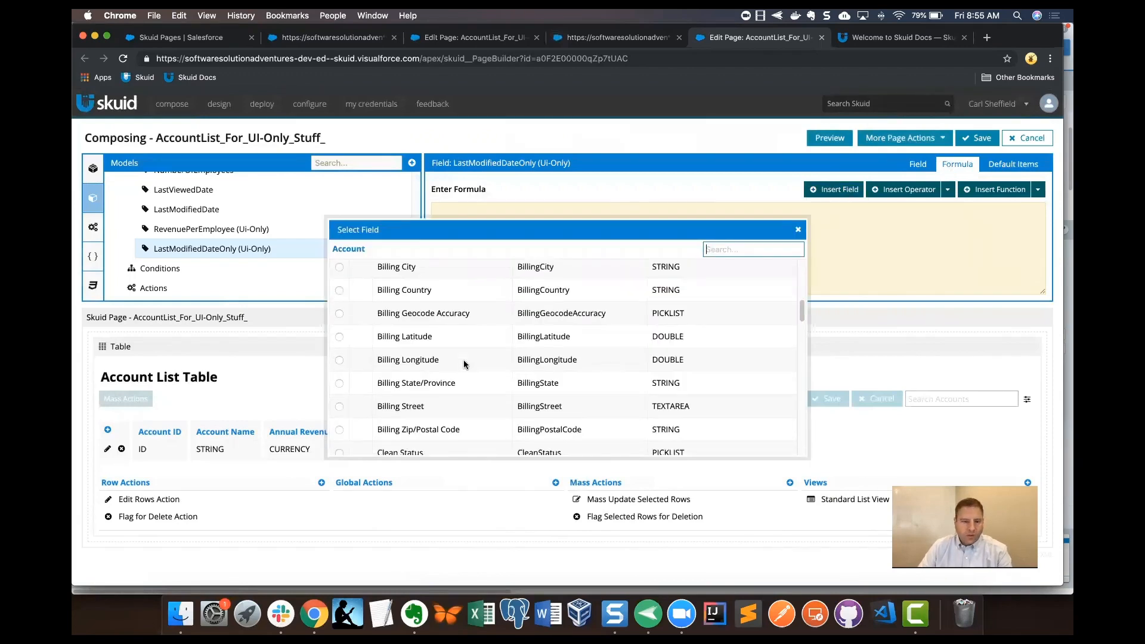
{"action": "scroll", "scroll_direction": "down", "scroll_amount": 3}
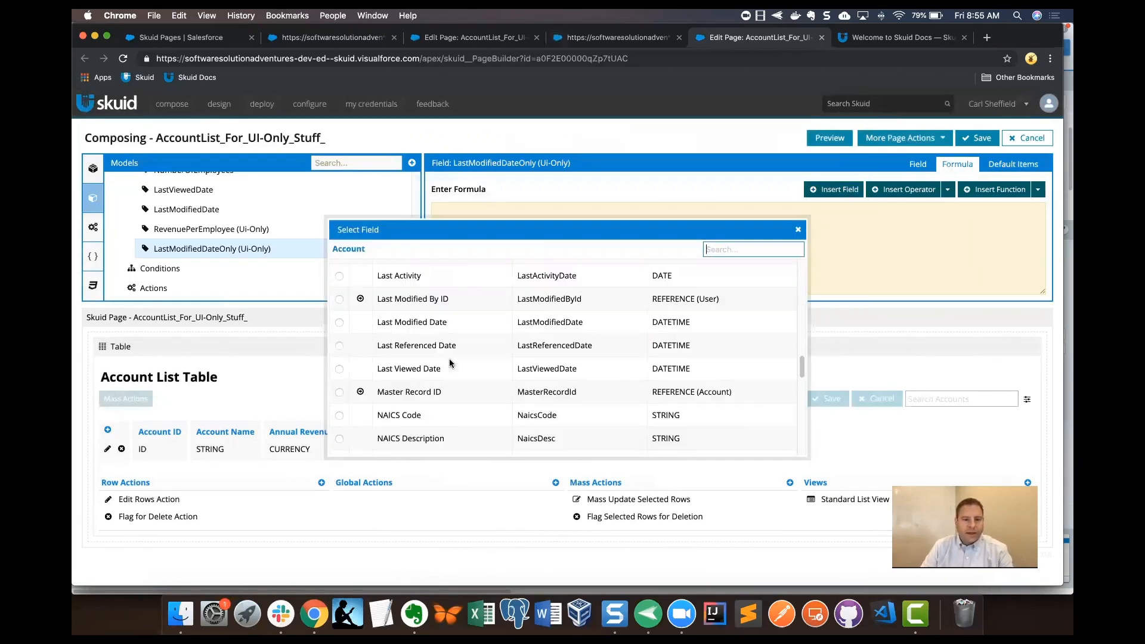
{"action": "mouse_move", "coordinate": [373, 319]}
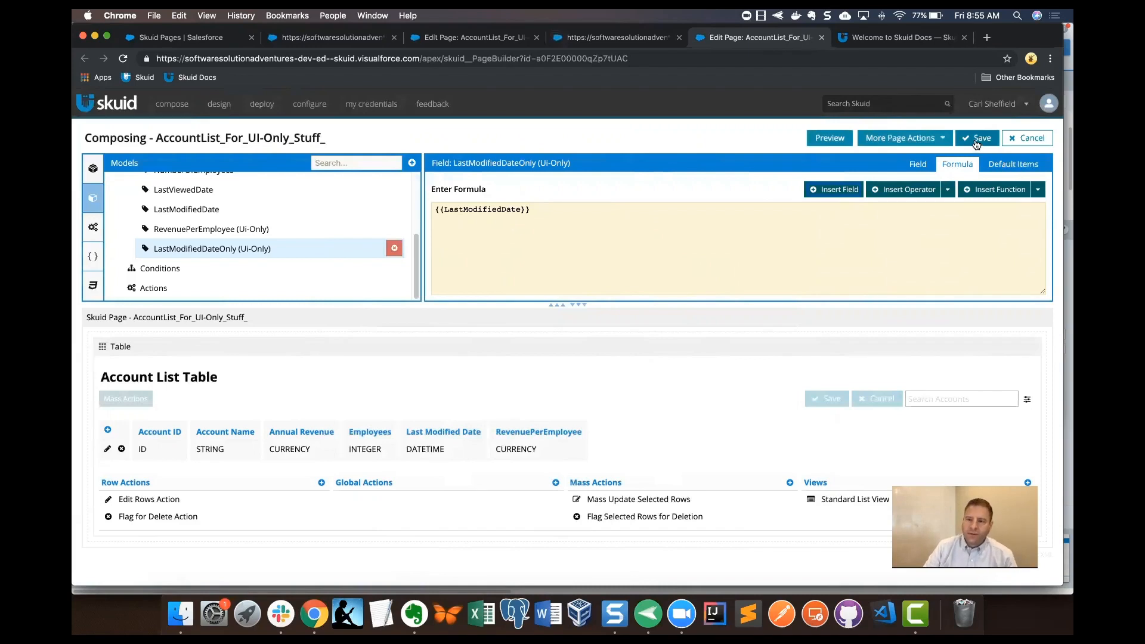
{"action": "left_click", "coordinate": [982, 138]}
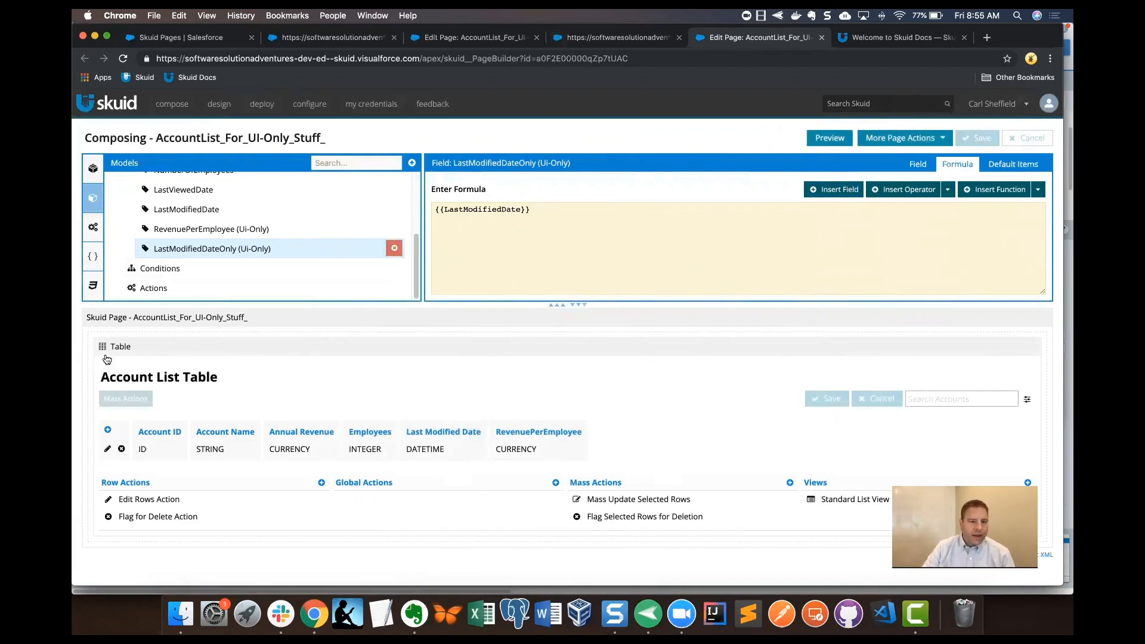
Add the LastModifiedDateOnly field as an Account List Table column, then save and preview the page.
{"action": "left_click", "coordinate": [120, 346]}
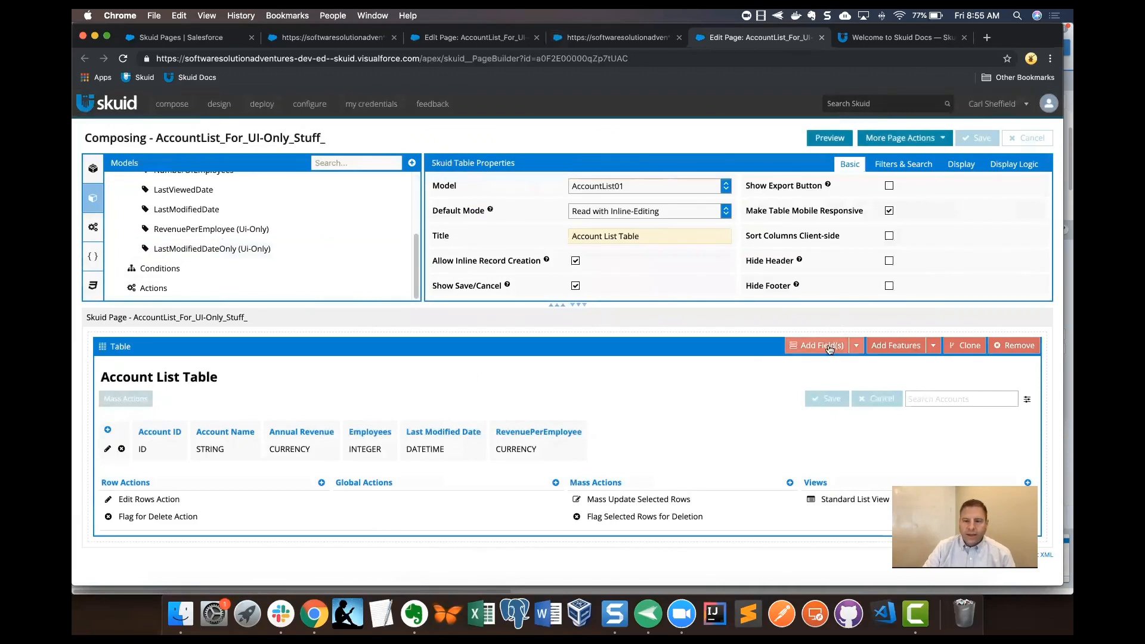
{"action": "left_click", "coordinate": [821, 346]}
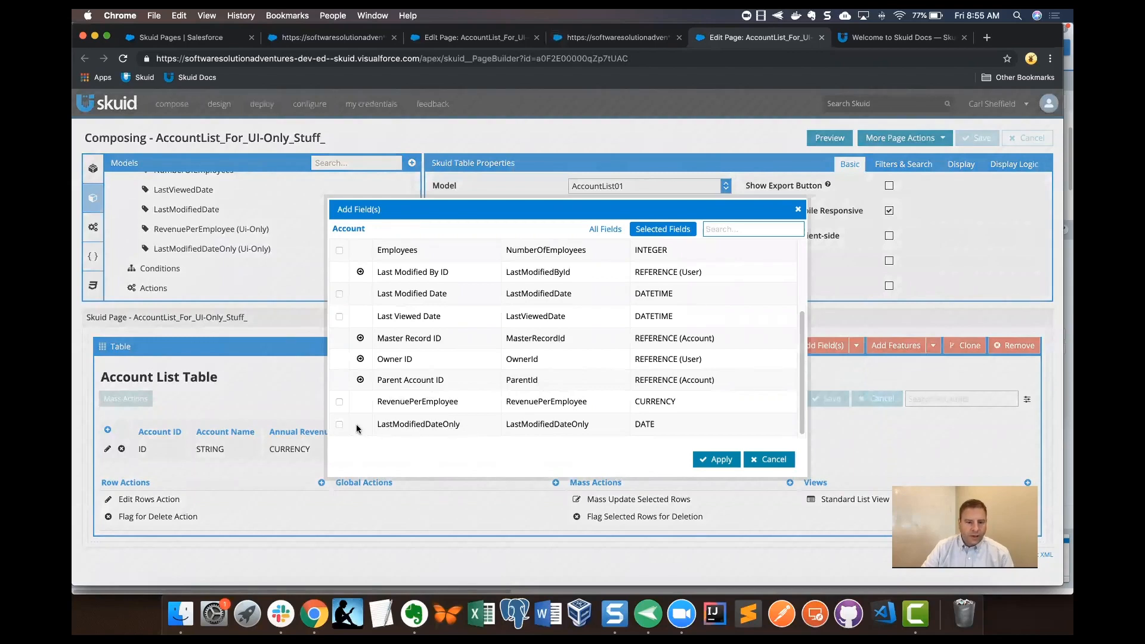
{"action": "left_click", "coordinate": [338, 424]}
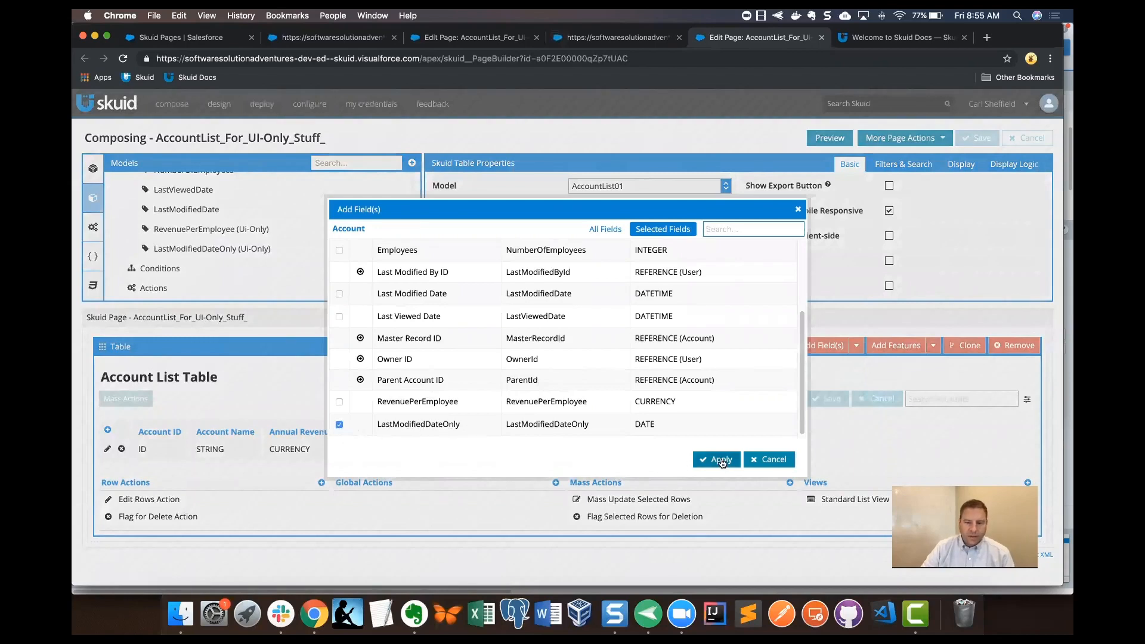
{"action": "left_click", "coordinate": [716, 459]}
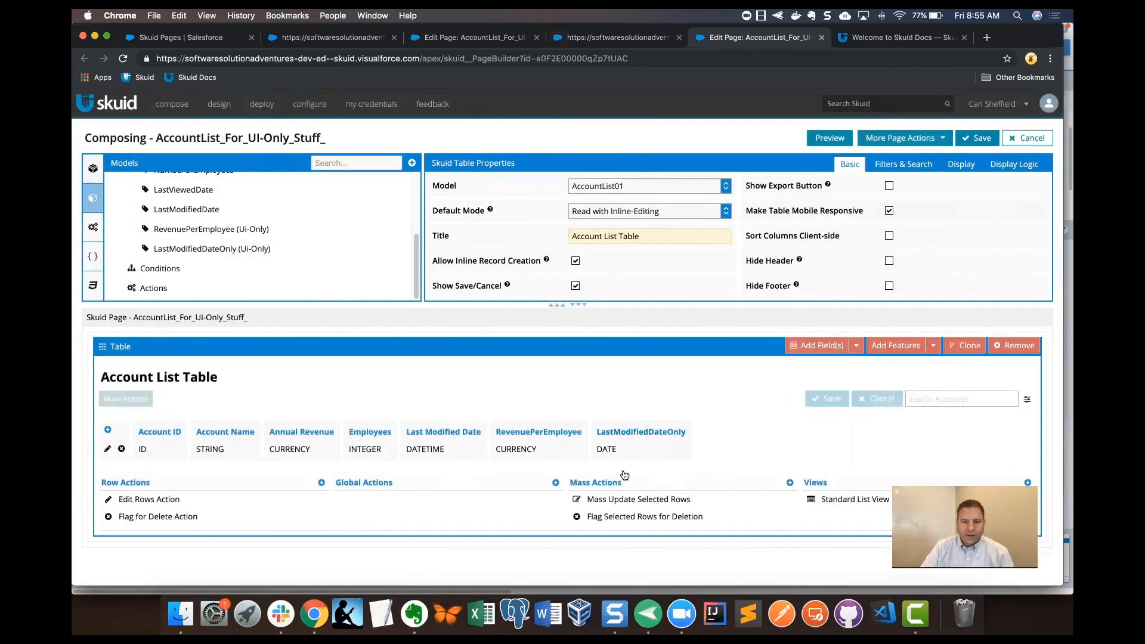
{"action": "left_click", "coordinate": [977, 137]}
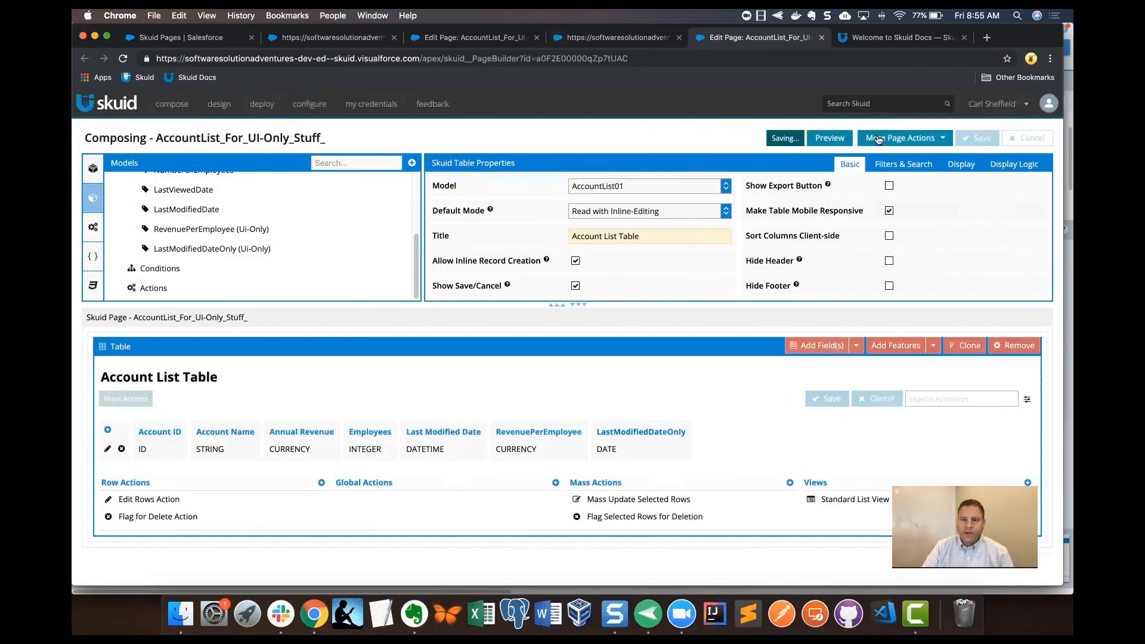
{"action": "left_click", "coordinate": [829, 138]}
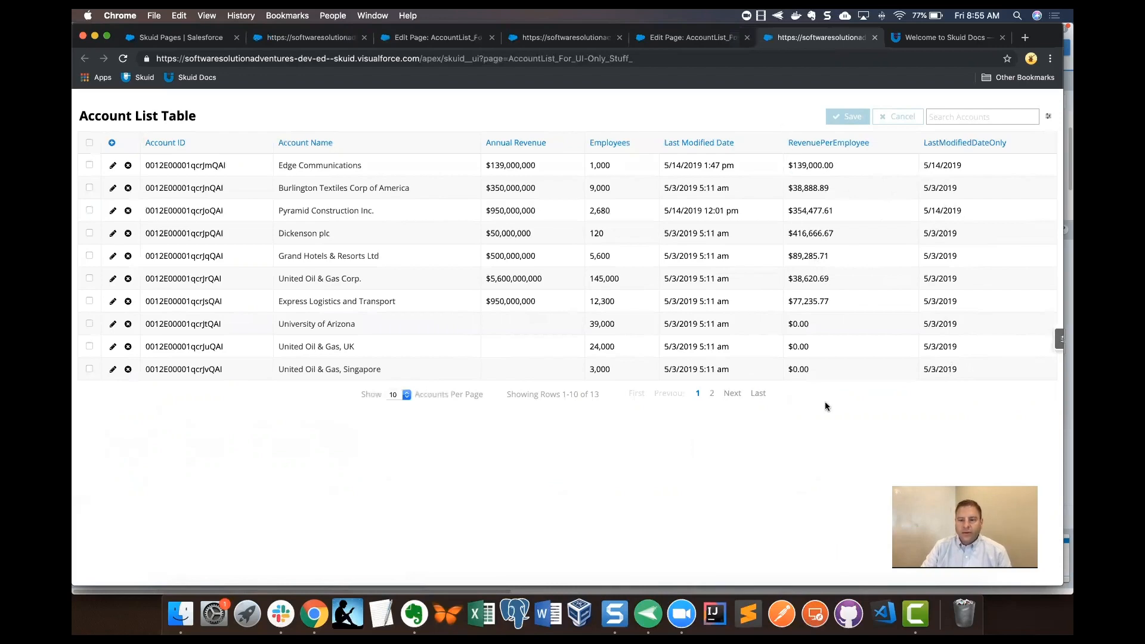
{"action": "mouse_move", "coordinate": [939, 387]}
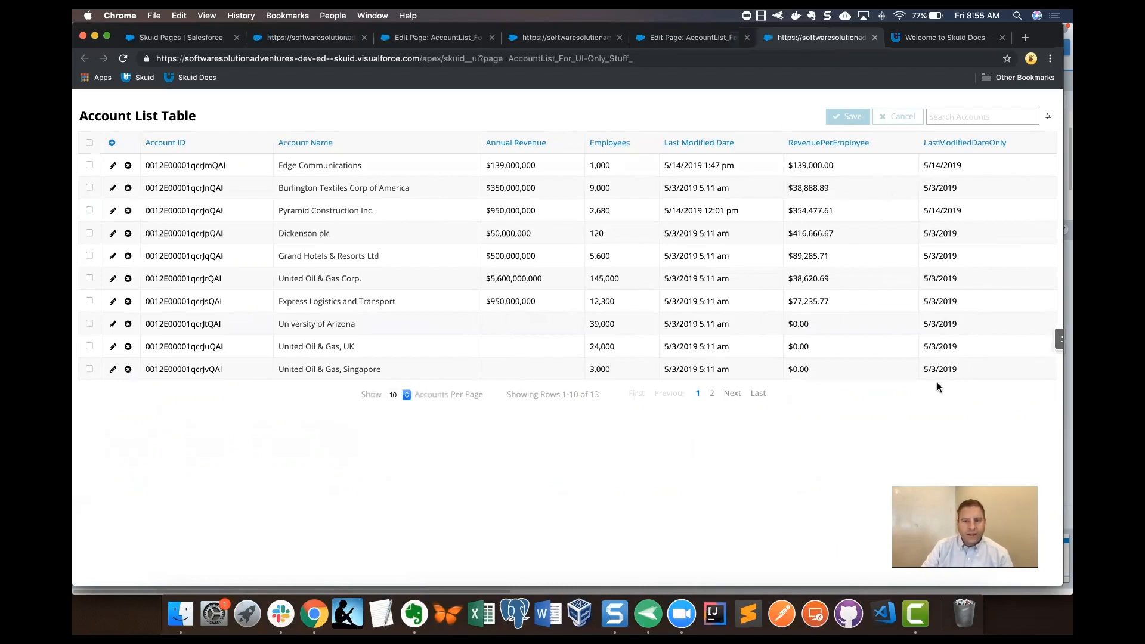
{"action": "mouse_move", "coordinate": [931, 393]}
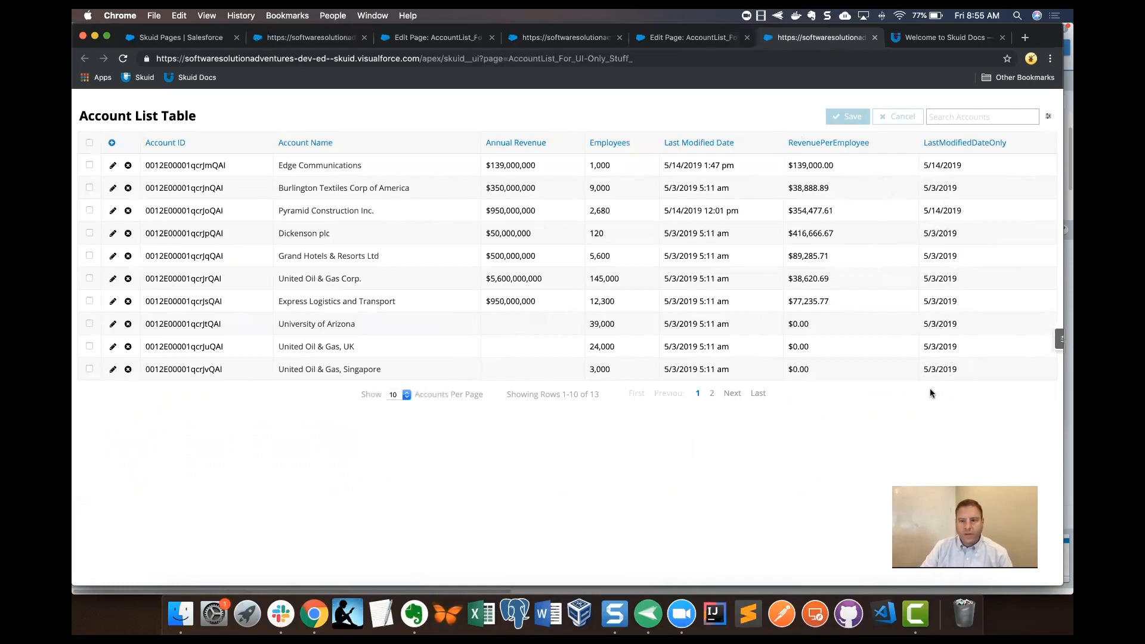